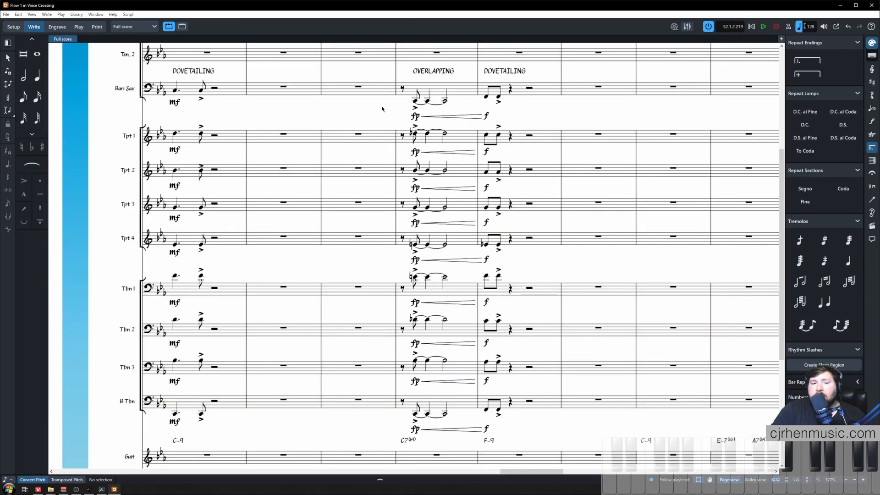
{"action": "mouse_move", "coordinate": [253, 116]}
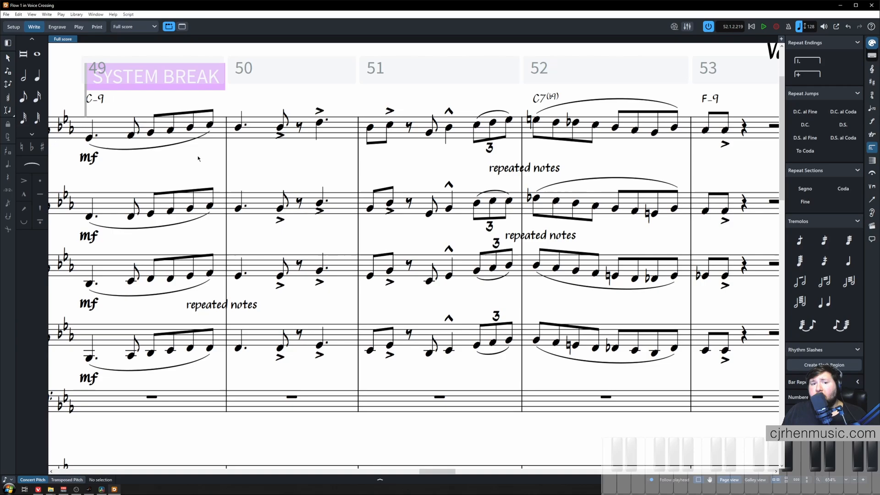
{"action": "mouse_move", "coordinate": [293, 161]}
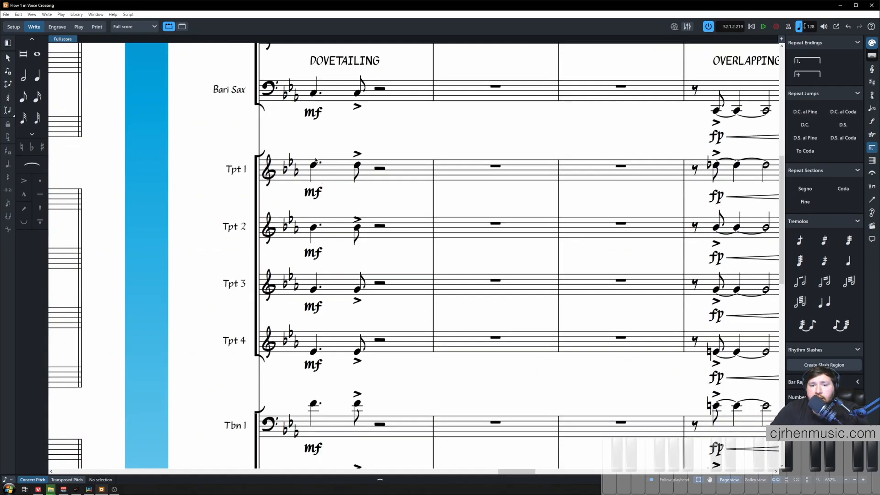
{"action": "mouse_move", "coordinate": [298, 154]}
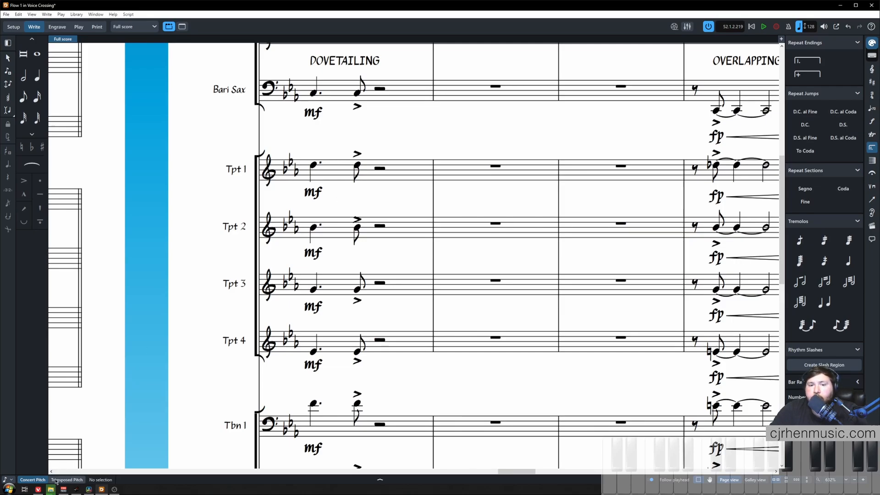
- Switch to galley view and scroll to the scratch piano staves around bars 61–63
{"action": "left_click", "coordinate": [33, 479]}
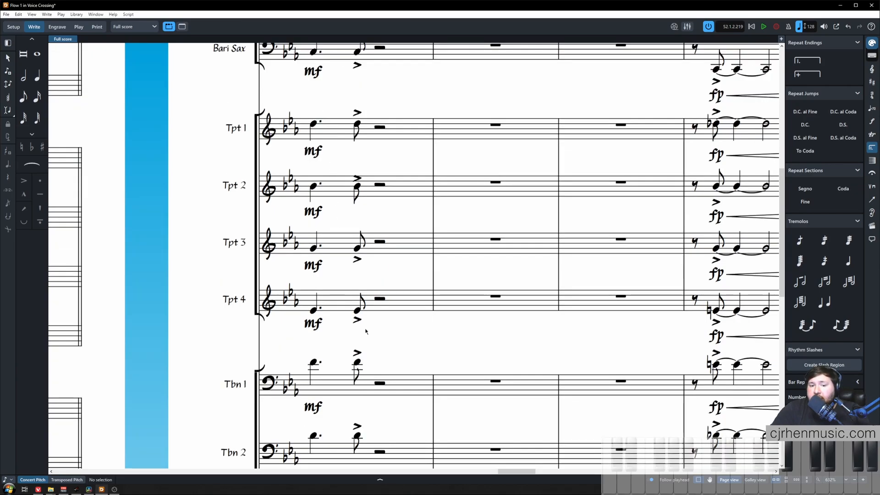
{"action": "scroll", "scroll_direction": "down", "scroll_amount": 3}
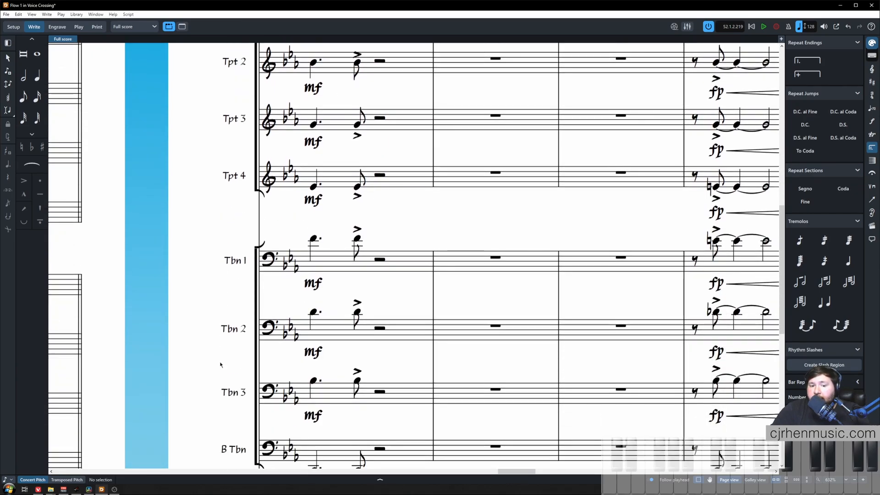
{"action": "mouse_move", "coordinate": [211, 248]}
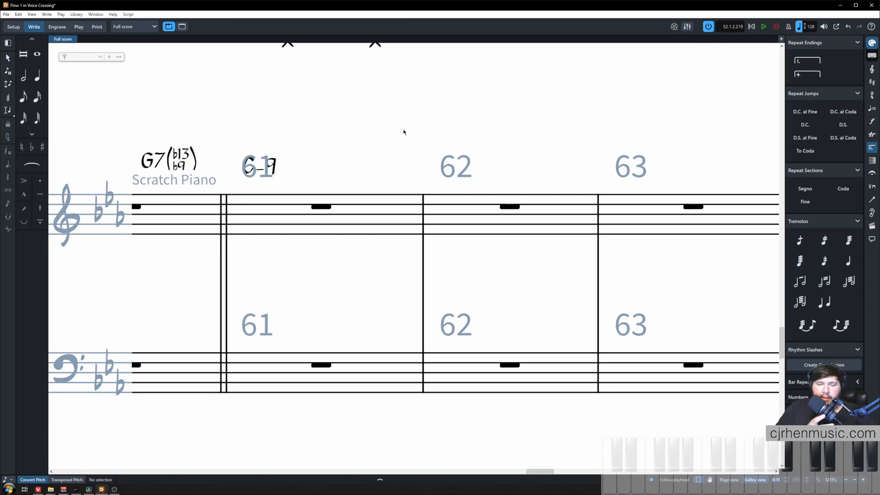
- Select the bar 61 rest in the lower staff to anchor on the brass staves
{"action": "left_click", "coordinate": [320, 366]}
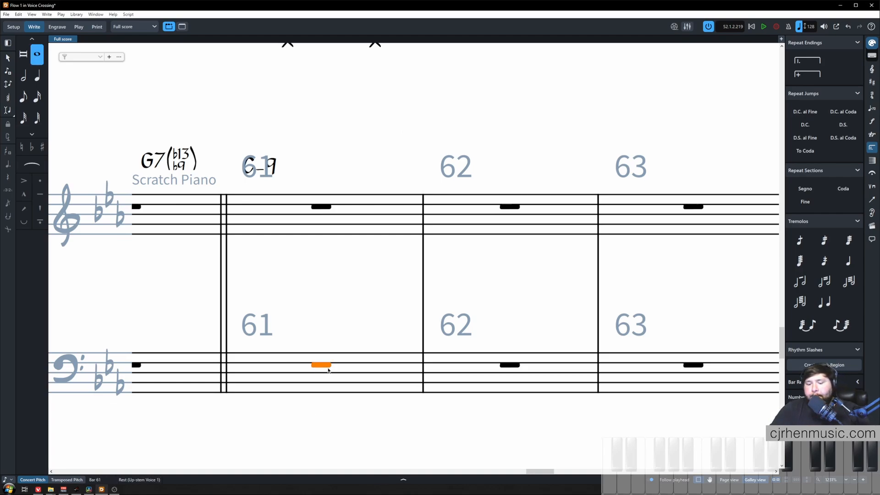
{"action": "left_click", "coordinate": [322, 366]}
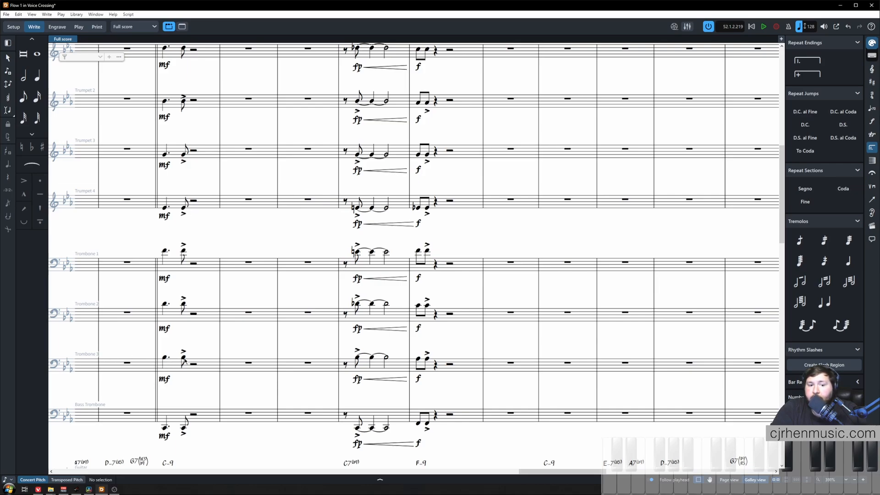
{"action": "mouse_move", "coordinate": [124, 174]}
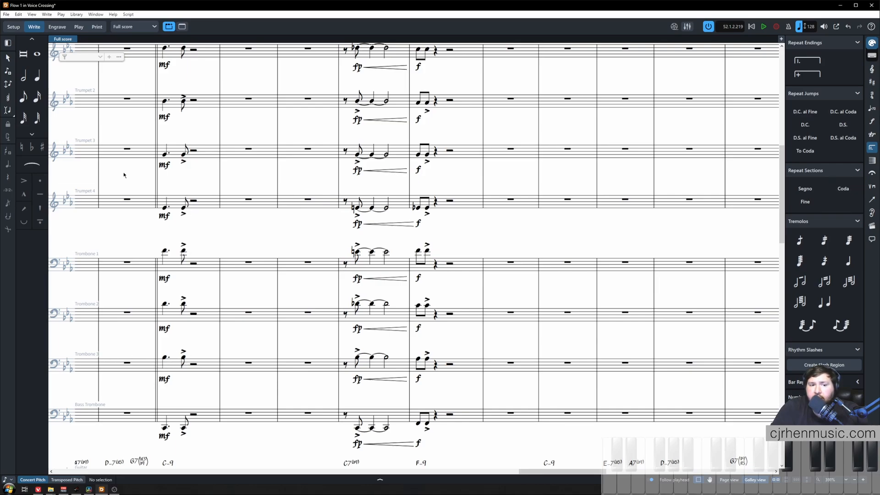
{"action": "mouse_move", "coordinate": [204, 185]}
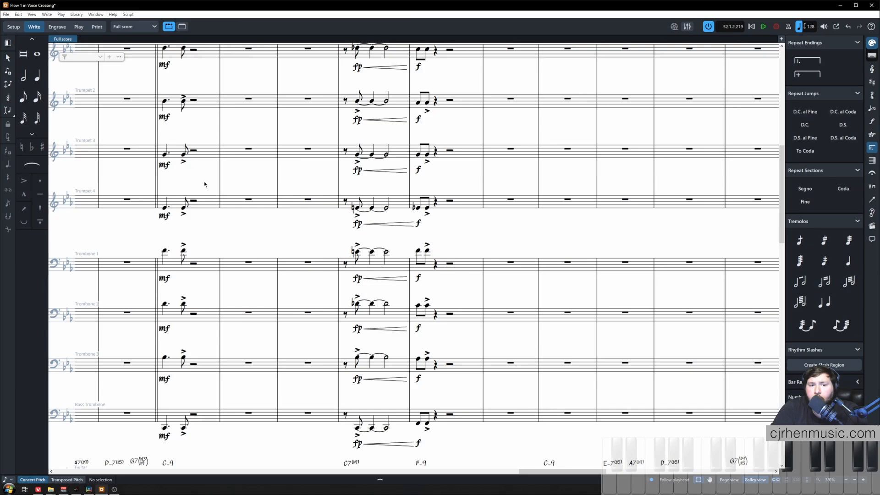
{"action": "mouse_move", "coordinate": [208, 202]}
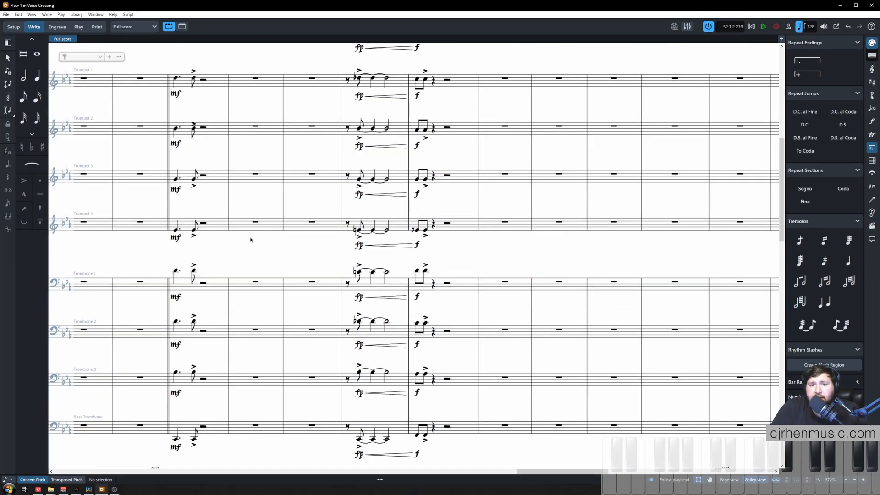
{"action": "mouse_move", "coordinate": [221, 253]}
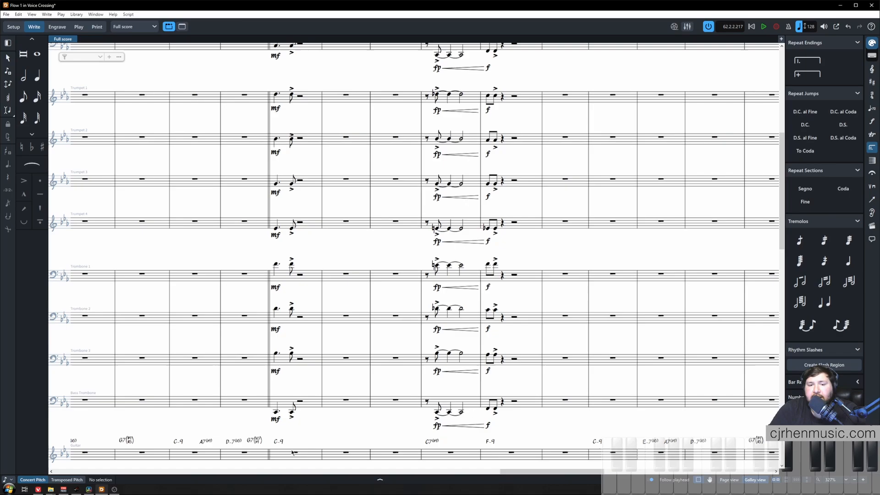
{"action": "mouse_move", "coordinate": [238, 343]}
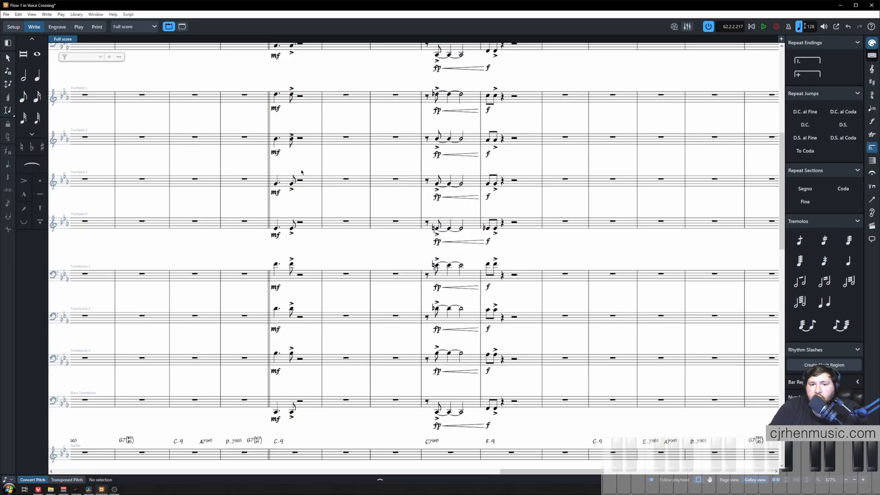
{"action": "mouse_move", "coordinate": [251, 163]}
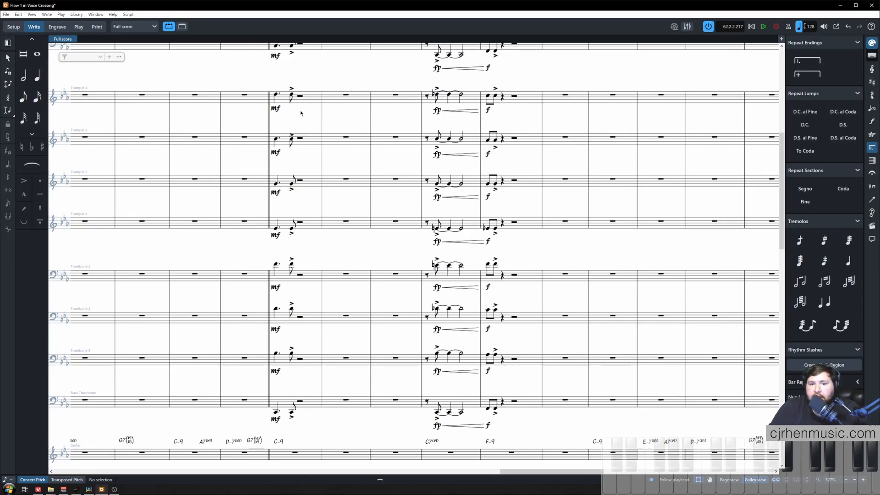
{"action": "mouse_move", "coordinate": [306, 399]}
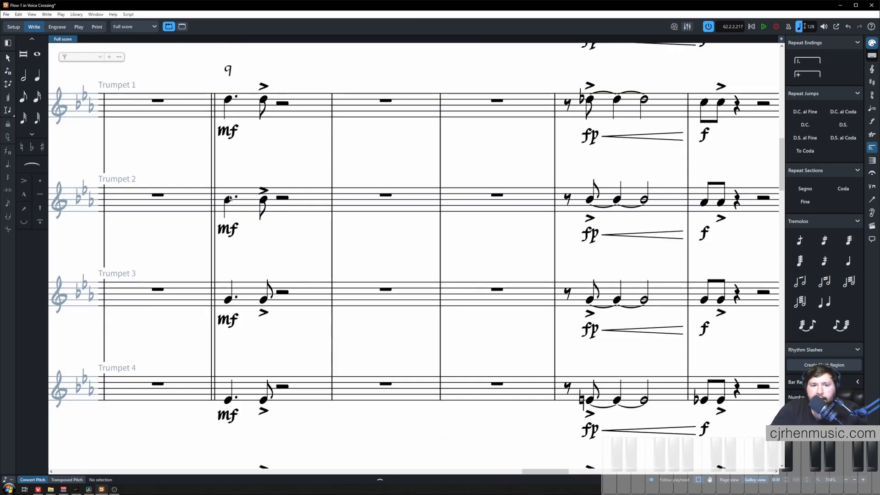
- Label Trumpets 2–4 entrance notes 7, 5, 3 and Trombones 1–3 as 11, 9, 7
{"action": "left_click", "coordinate": [228, 198]}
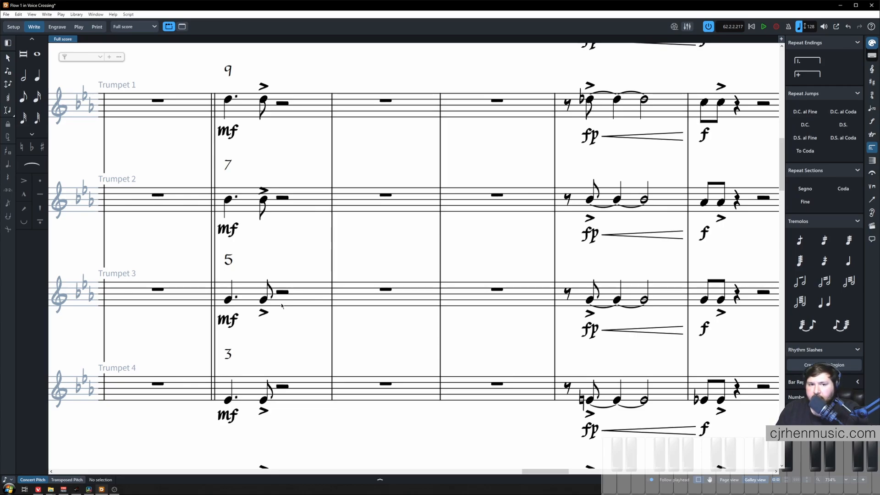
{"action": "scroll", "scroll_direction": "down", "scroll_amount": 3}
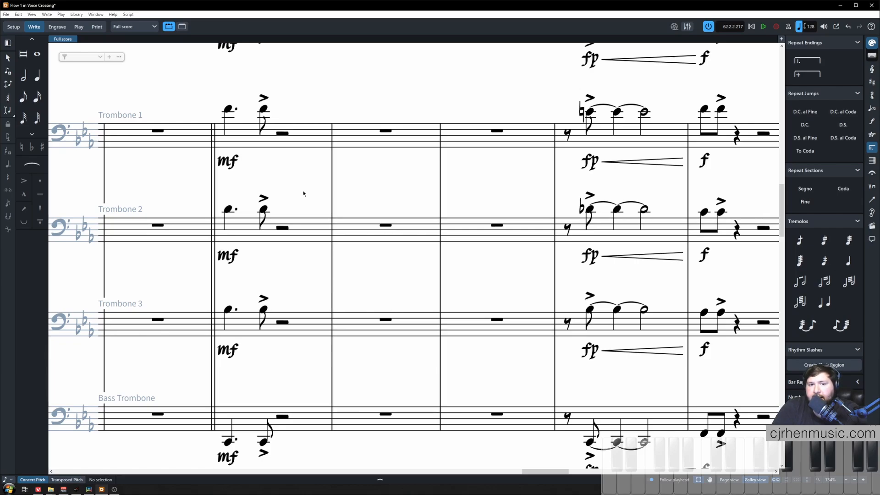
{"action": "left_click", "coordinate": [227, 107]}
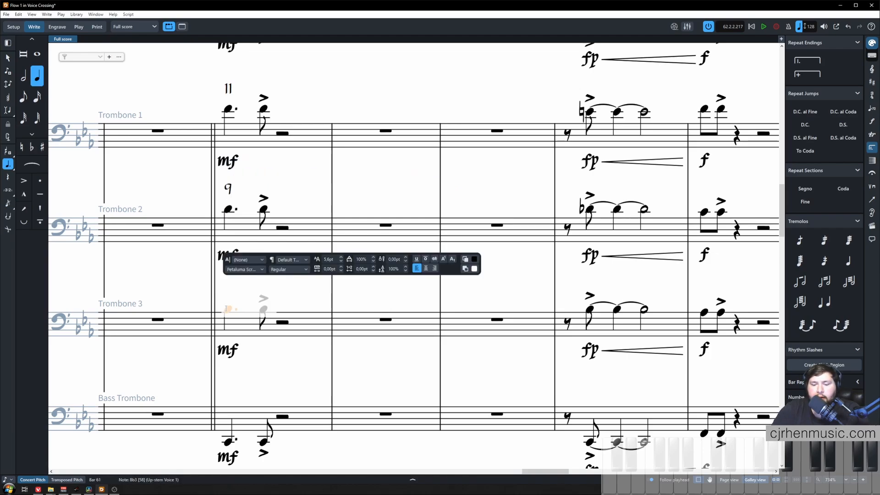
{"action": "left_click", "coordinate": [229, 441]}
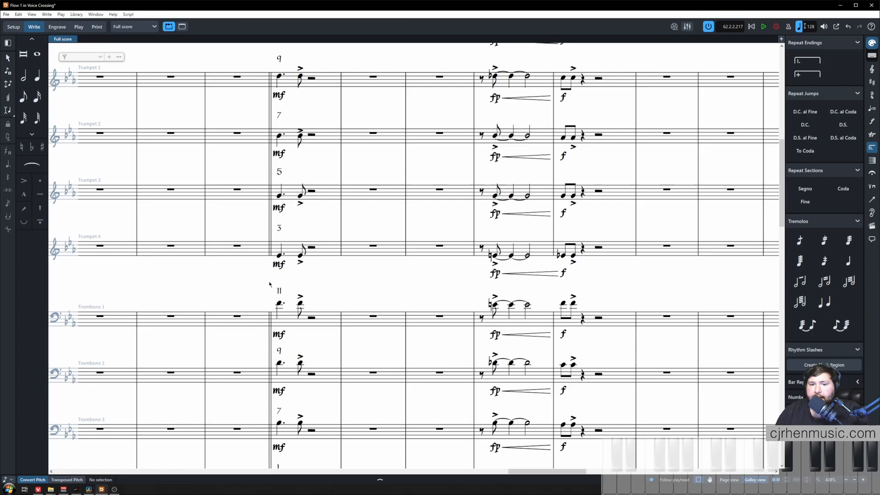
{"action": "mouse_move", "coordinate": [269, 289]}
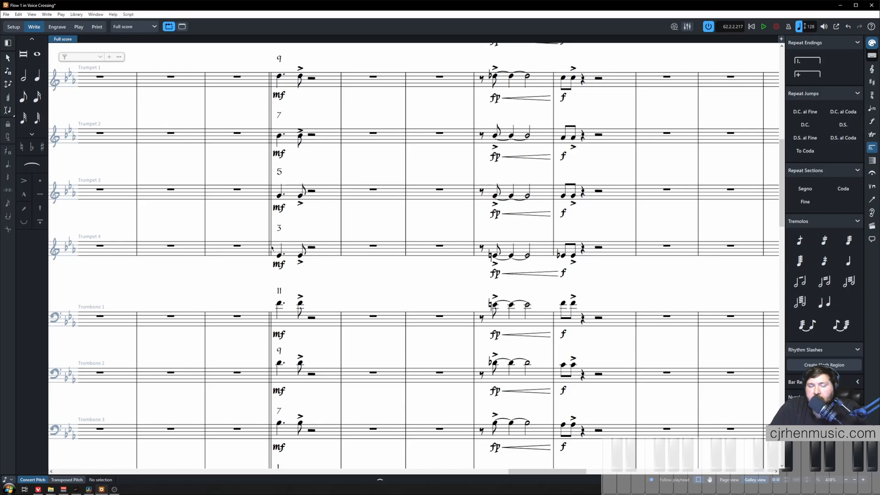
{"action": "scroll", "scroll_direction": "down", "scroll_amount": 3}
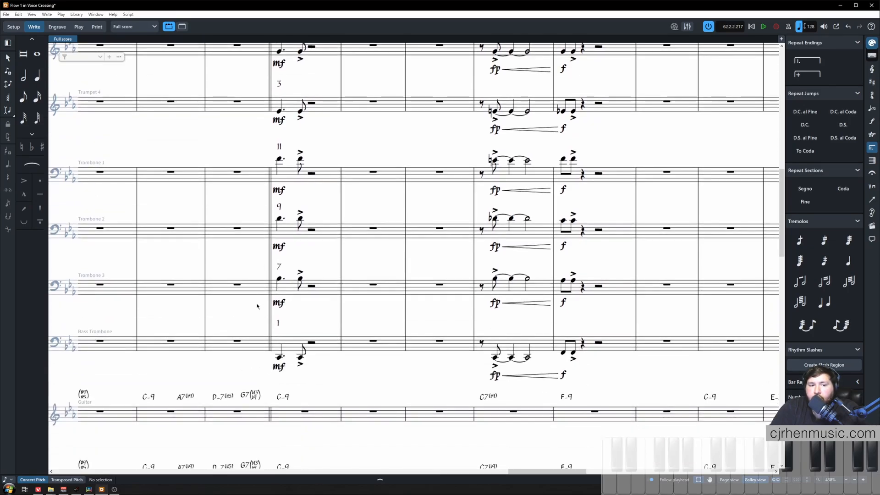
{"action": "mouse_move", "coordinate": [292, 262]}
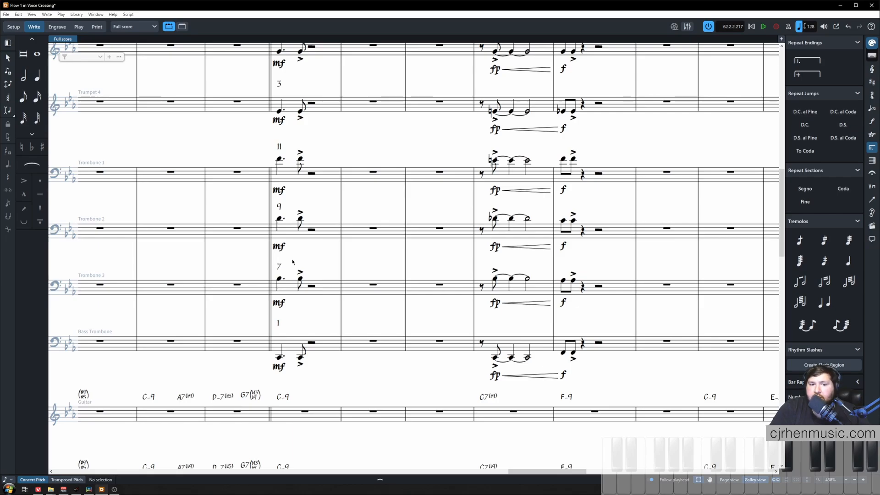
{"action": "mouse_move", "coordinate": [292, 288]}
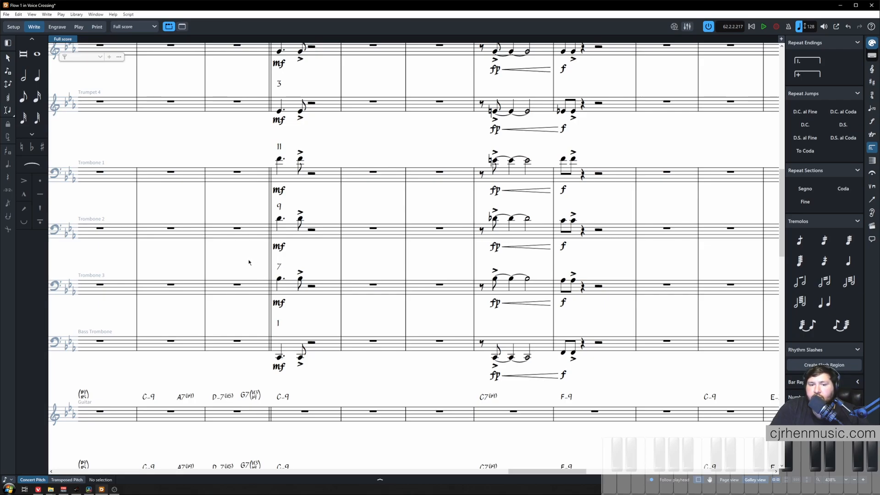
{"action": "mouse_move", "coordinate": [256, 273]}
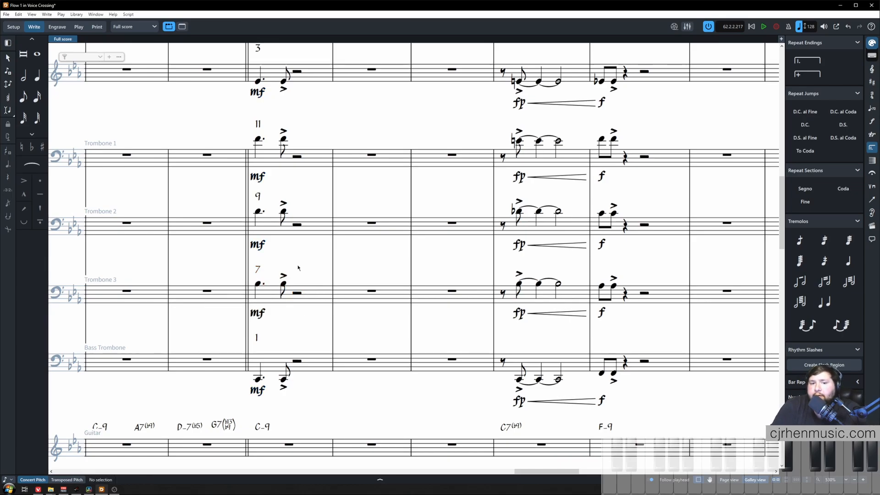
{"action": "scroll", "scroll_direction": "up", "scroll_amount": 3}
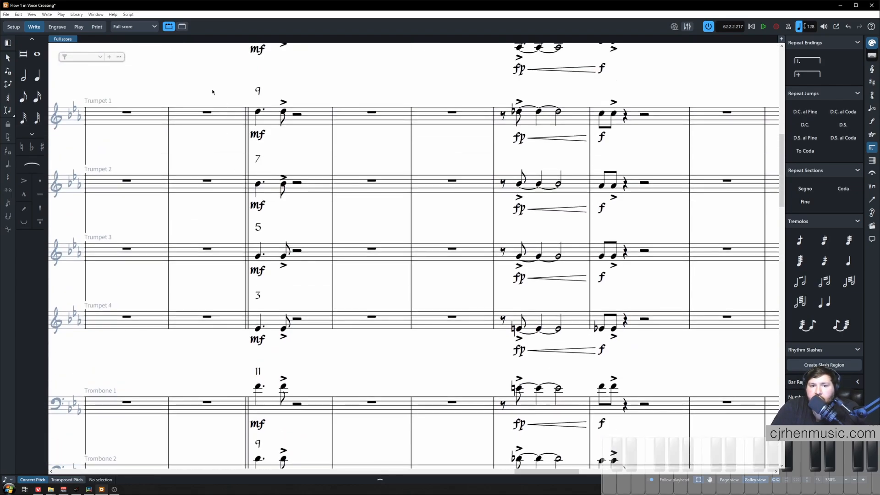
{"action": "left_click", "coordinate": [258, 111]}
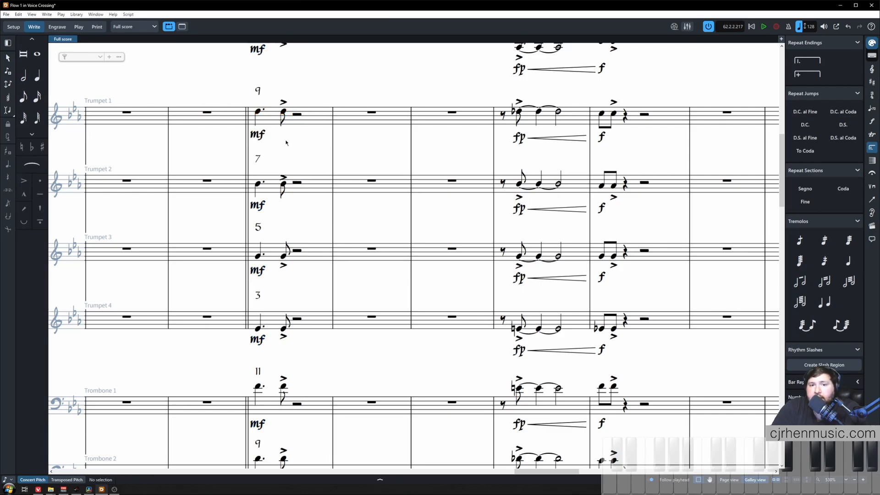
{"action": "mouse_move", "coordinate": [293, 140]}
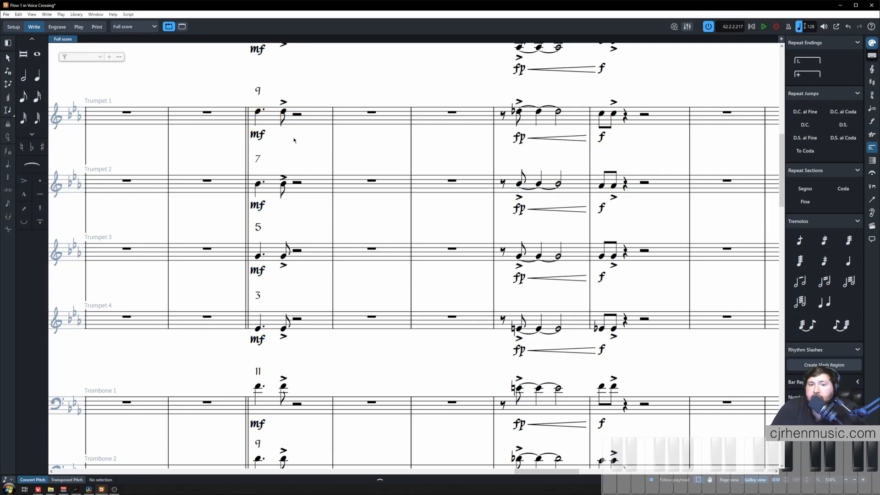
{"action": "mouse_move", "coordinate": [303, 150]}
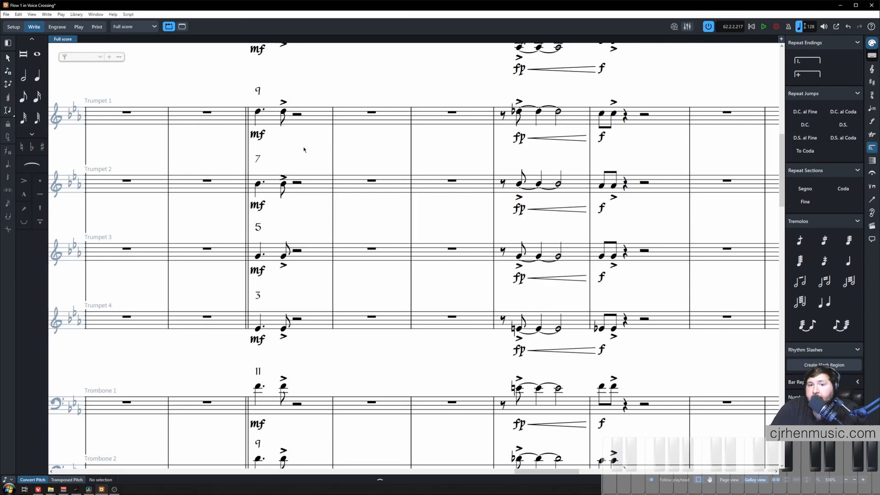
{"action": "mouse_move", "coordinate": [296, 159]}
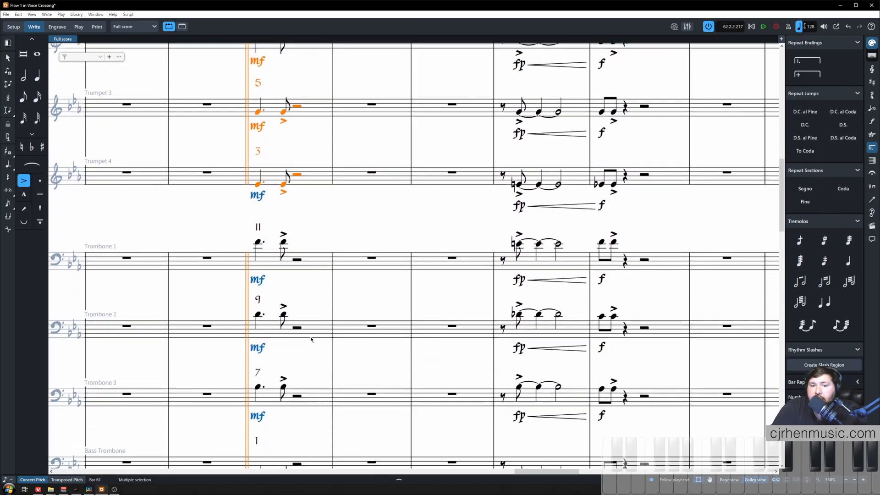
{"action": "scroll", "scroll_direction": "down", "scroll_amount": 3}
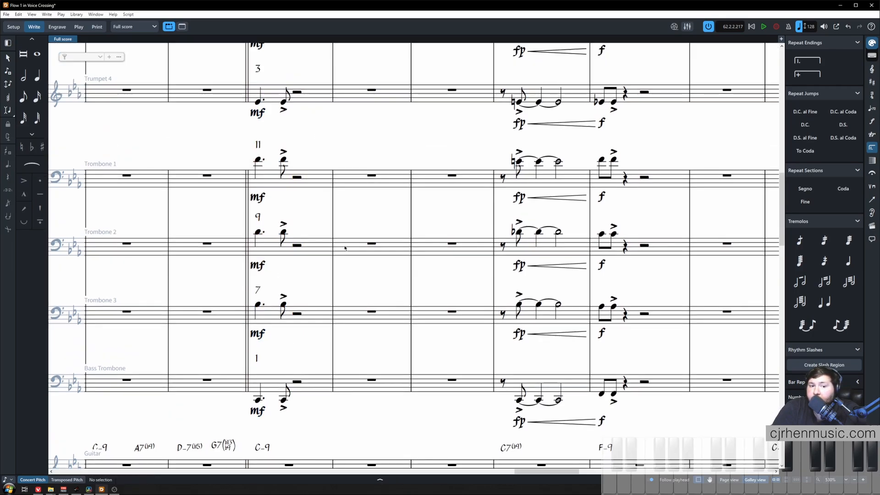
{"action": "mouse_move", "coordinate": [318, 212]}
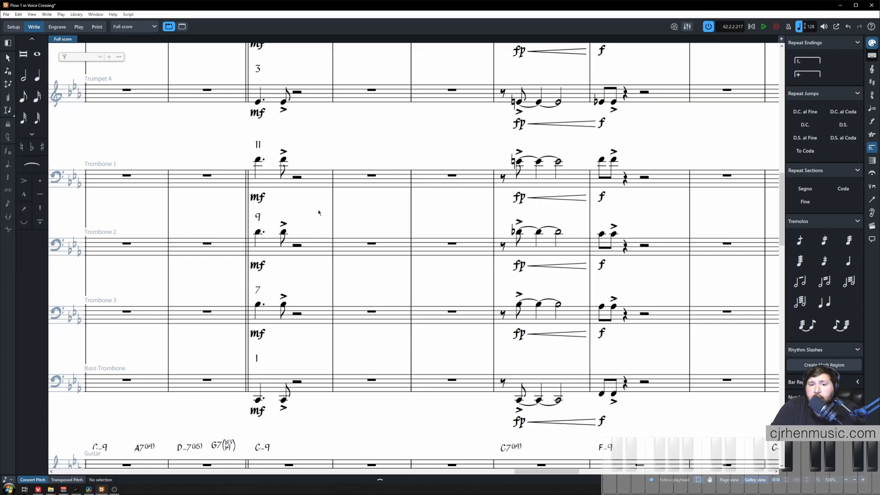
{"action": "mouse_move", "coordinate": [278, 223]}
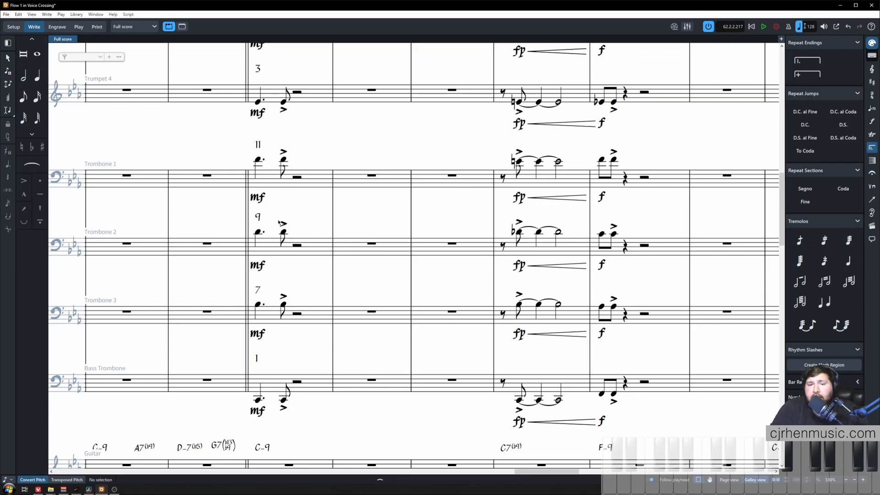
{"action": "scroll", "scroll_direction": "up", "scroll_amount": 3}
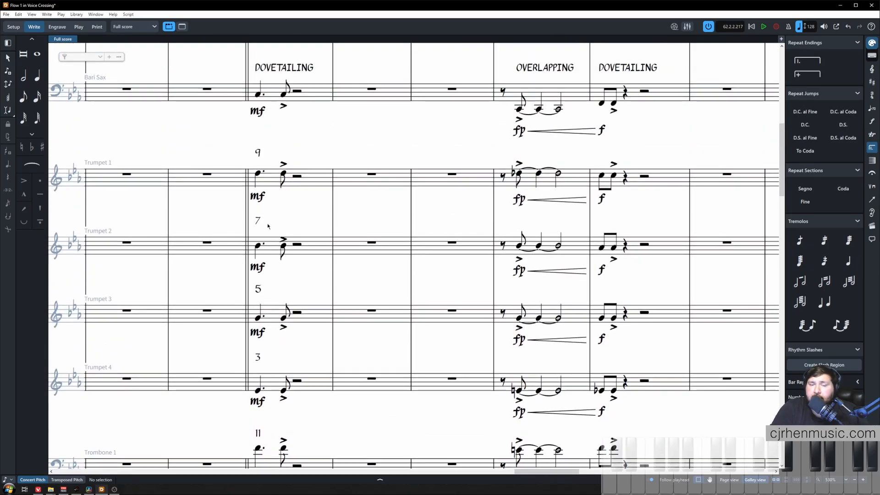
{"action": "scroll", "scroll_direction": "down", "scroll_amount": 3}
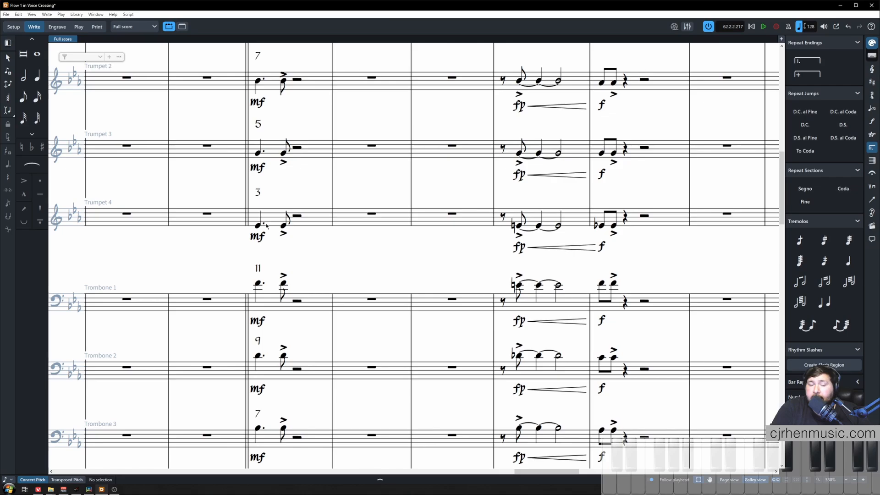
{"action": "mouse_move", "coordinate": [311, 211]}
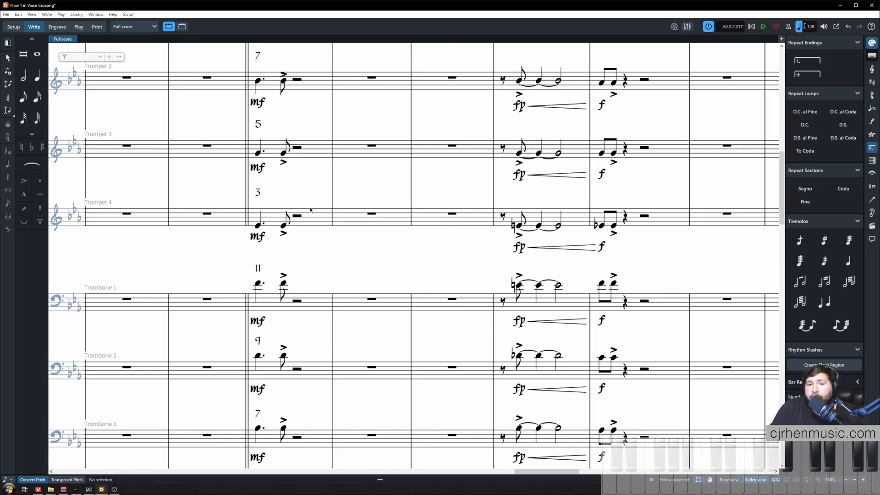
{"action": "scroll", "scroll_direction": "down", "scroll_amount": 3}
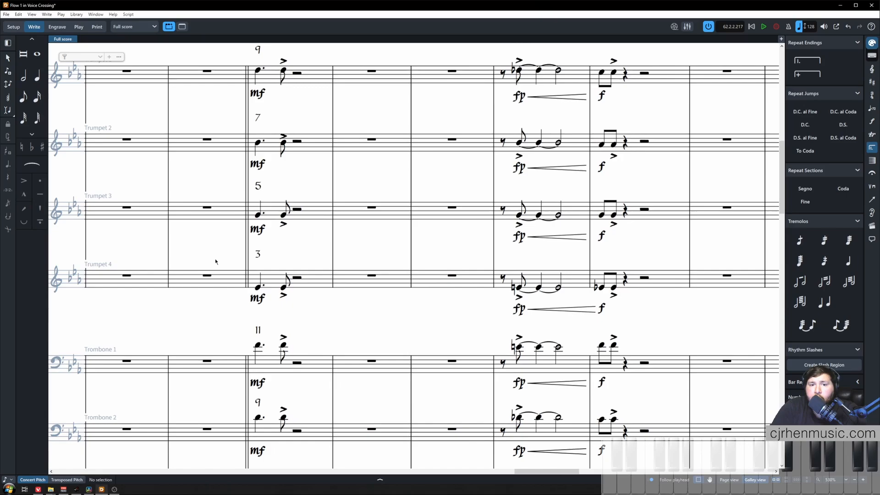
{"action": "scroll", "scroll_direction": "down", "scroll_amount": 3}
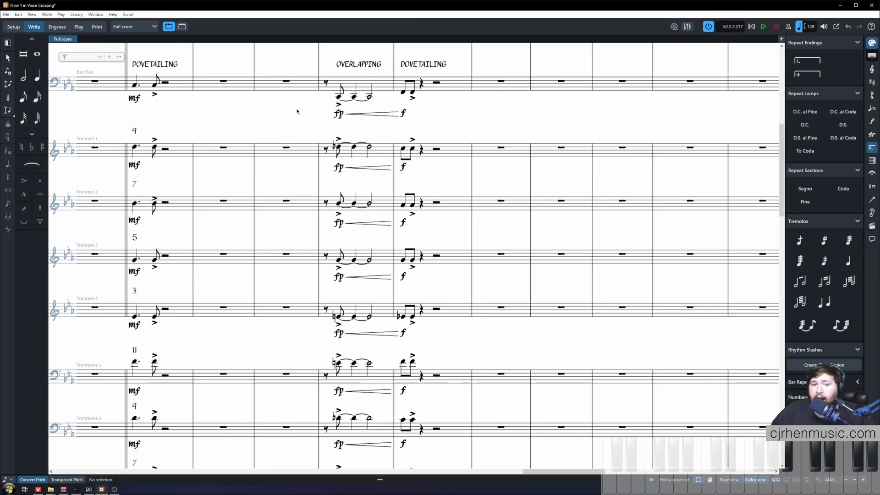
{"action": "mouse_move", "coordinate": [458, 341]}
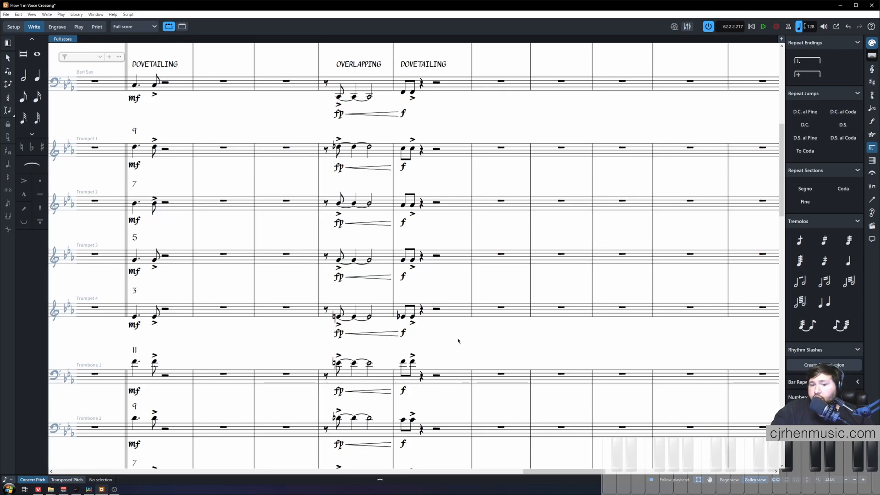
{"action": "mouse_move", "coordinate": [342, 345]}
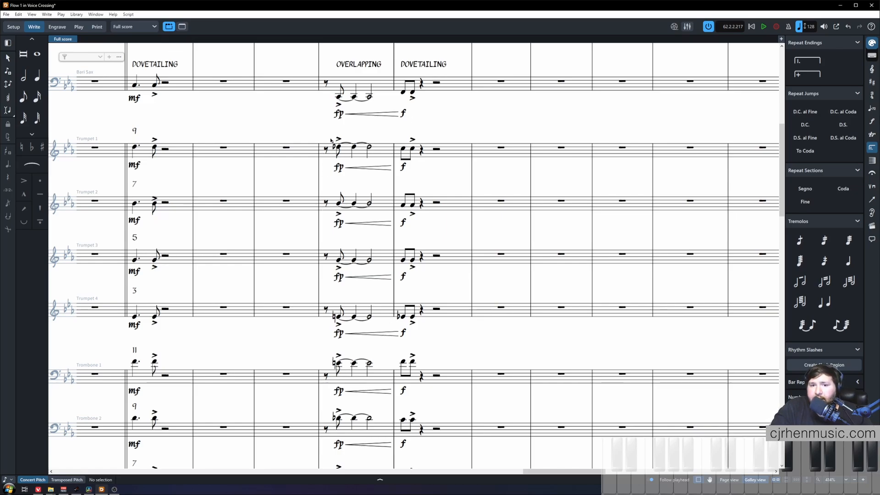
{"action": "mouse_move", "coordinate": [303, 209]}
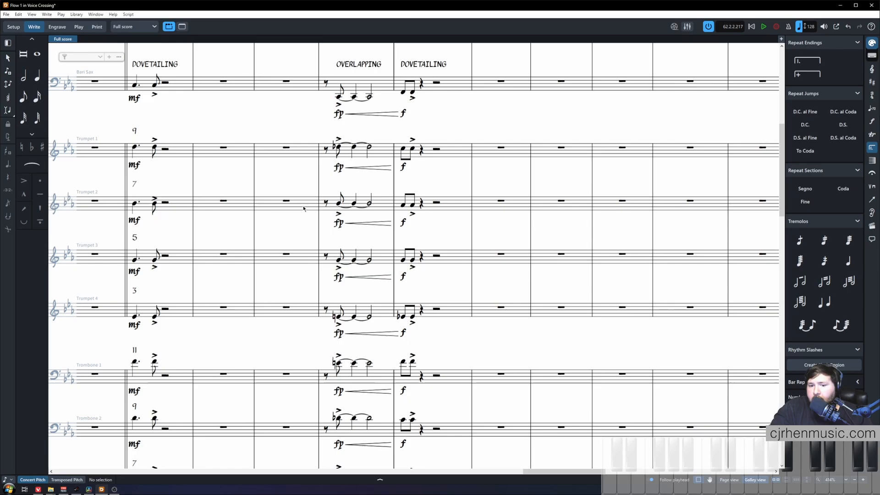
{"action": "scroll", "scroll_direction": "down", "scroll_amount": 3}
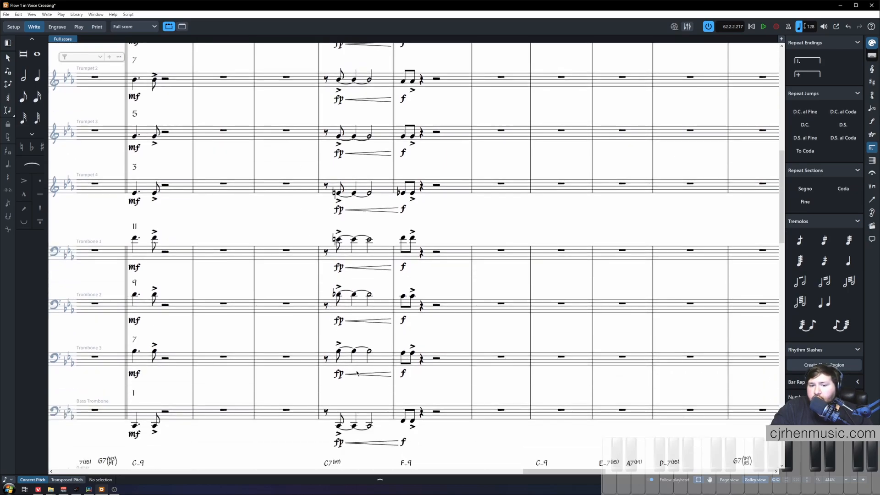
{"action": "mouse_move", "coordinate": [320, 344]}
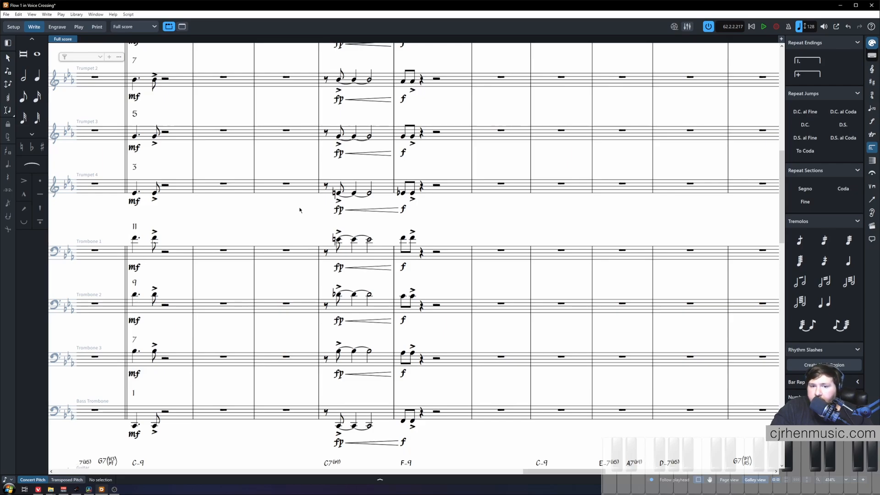
{"action": "mouse_move", "coordinate": [351, 379]}
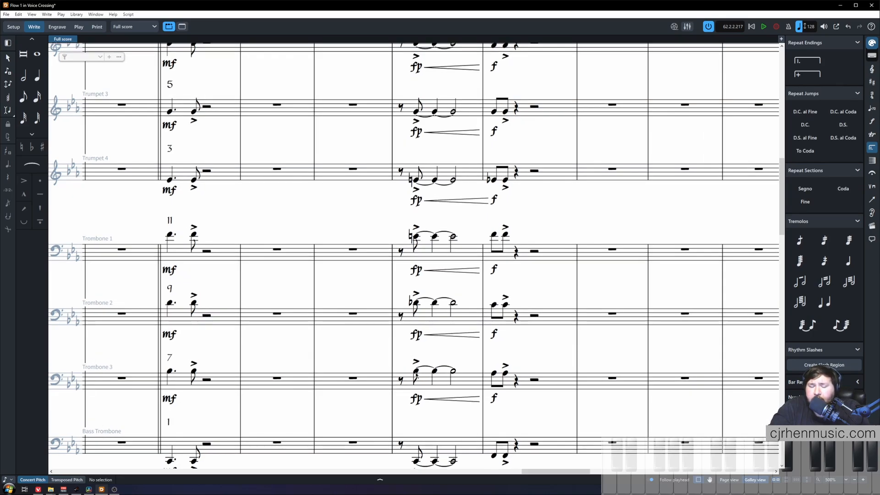
{"action": "scroll", "scroll_direction": "down", "scroll_amount": 3}
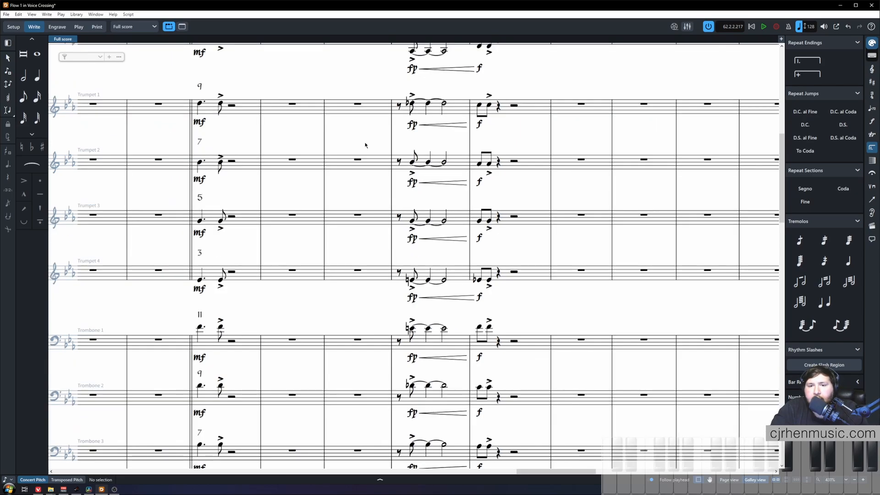
{"action": "scroll", "scroll_direction": "up", "scroll_amount": 3}
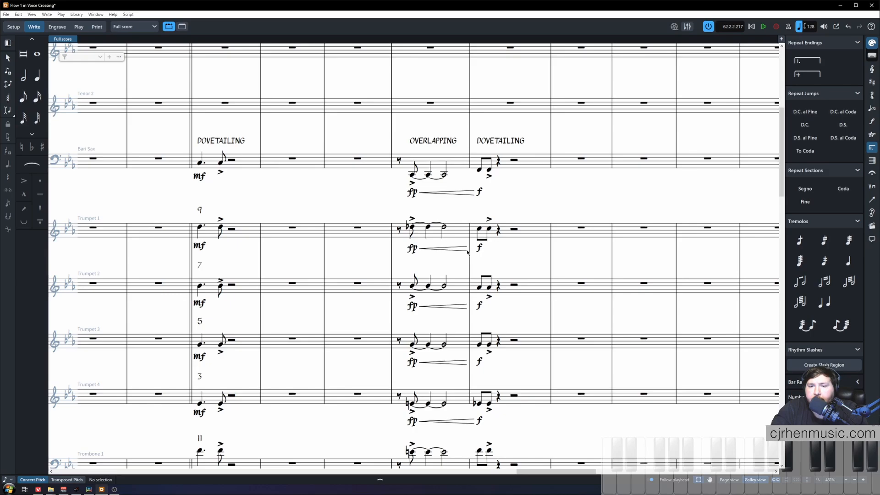
- Label the overlapping bar's brass notes from ♭9 on Trumpet 1 down through 7, 5, 3 on the trombones
{"action": "left_click", "coordinate": [764, 26]}
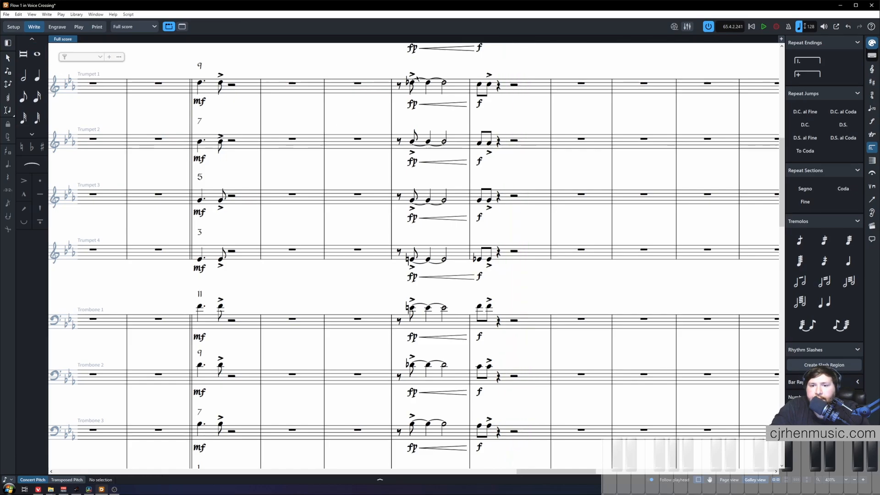
{"action": "mouse_move", "coordinate": [493, 347]}
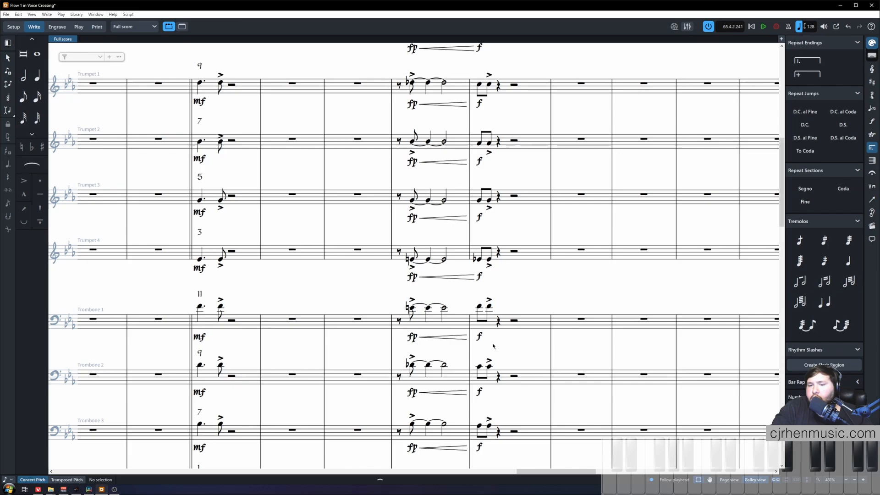
{"action": "scroll", "scroll_direction": "down", "scroll_amount": 3}
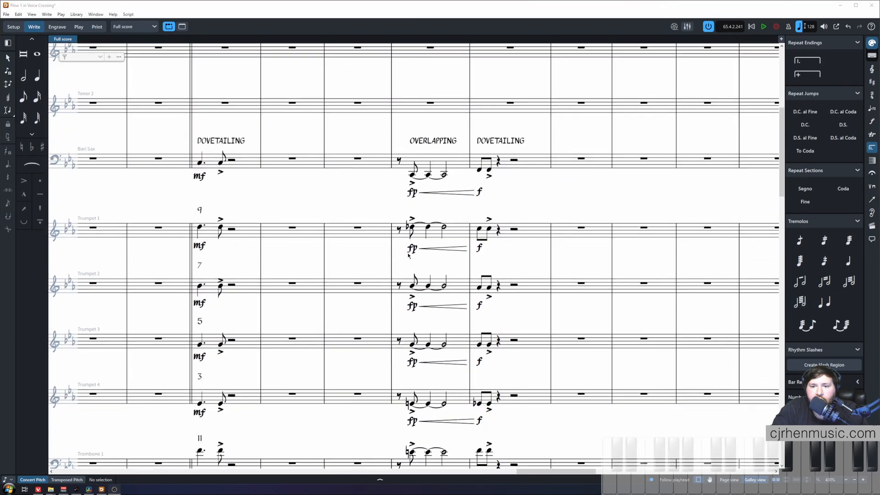
{"action": "left_click", "coordinate": [410, 227]}
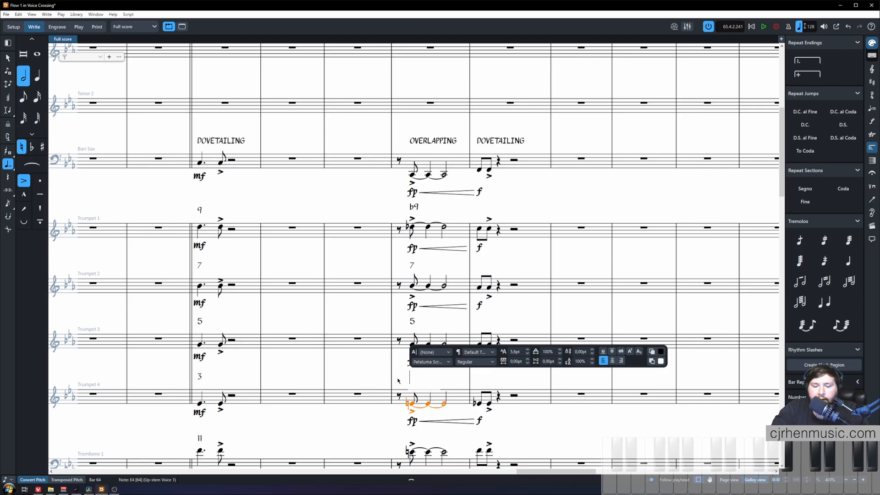
{"action": "scroll", "scroll_direction": "down", "scroll_amount": 3}
{"action": "type", "text": "3"}
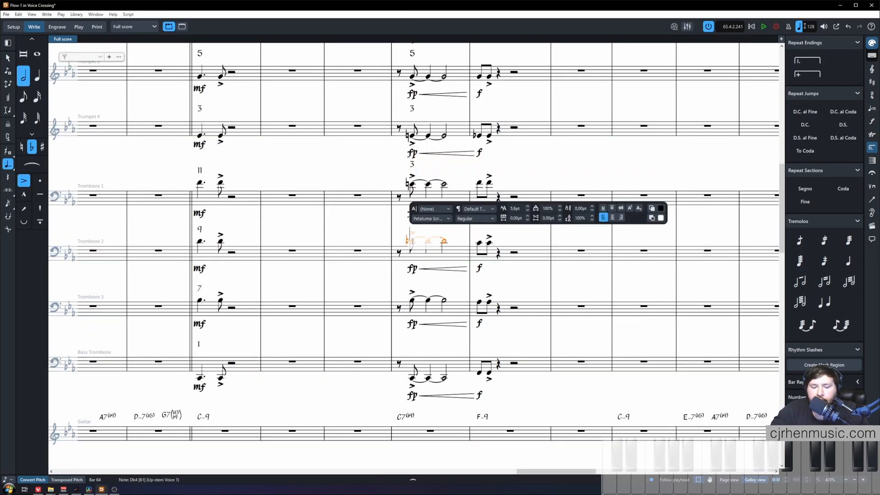
{"action": "left_click", "coordinate": [413, 303]}
{"action": "type", "text": "7"}
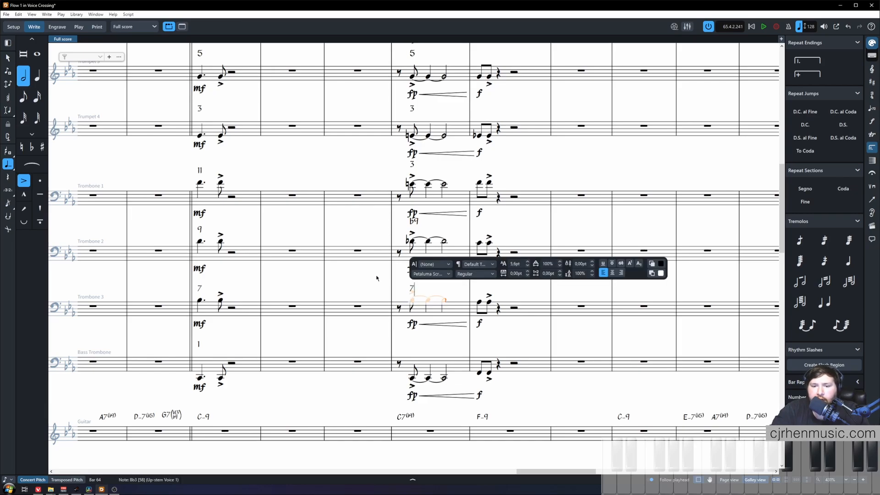
{"action": "left_click", "coordinate": [413, 370]}
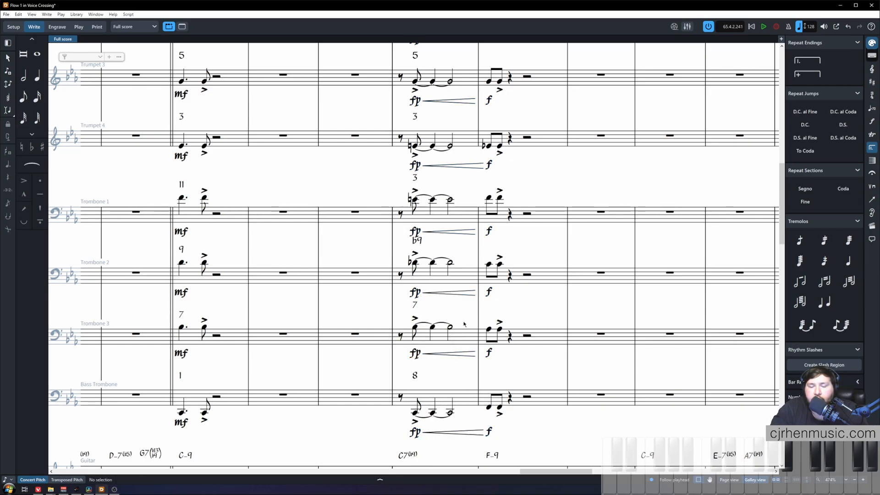
{"action": "mouse_move", "coordinate": [421, 330]}
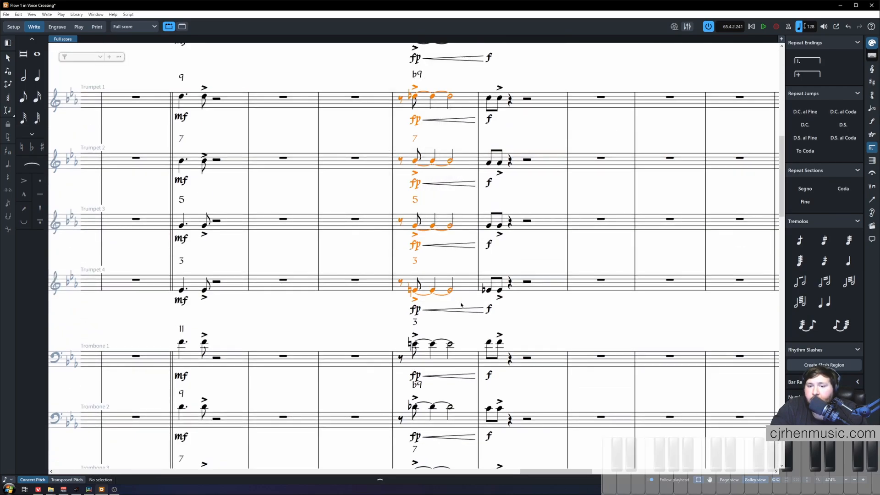
{"action": "left_click", "coordinate": [435, 106]}
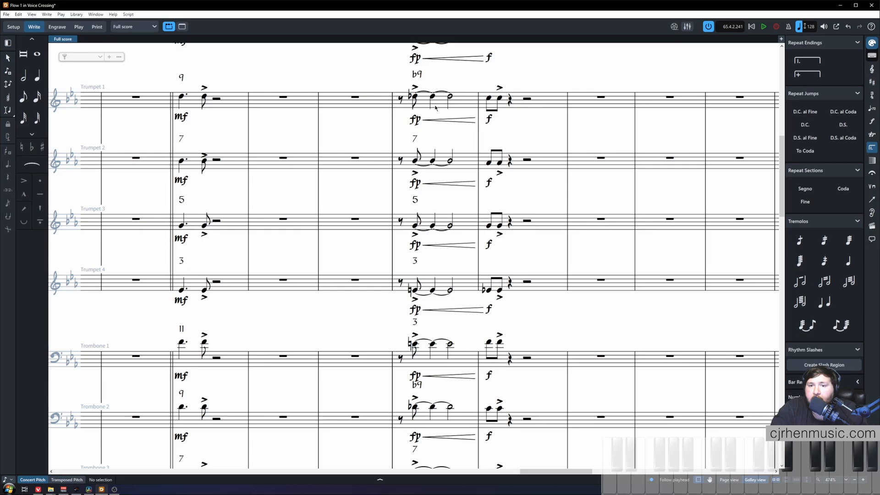
{"action": "mouse_move", "coordinate": [445, 285]}
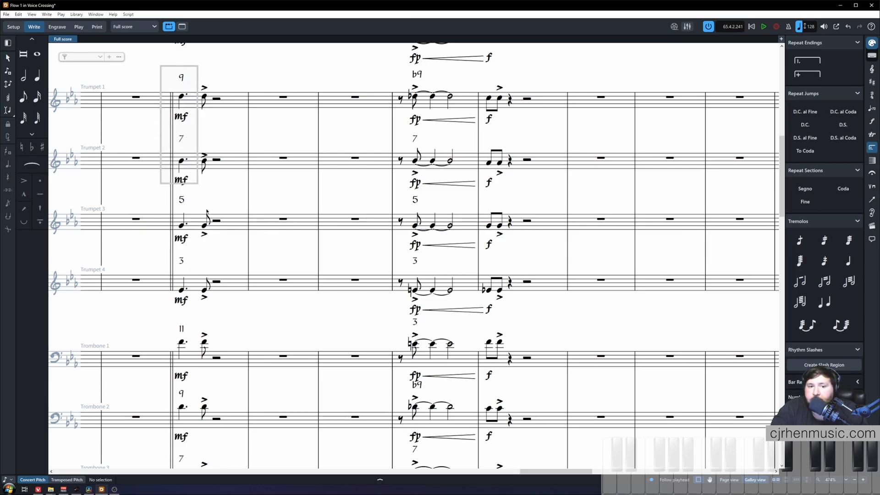
{"action": "scroll", "scroll_direction": "down", "scroll_amount": 3}
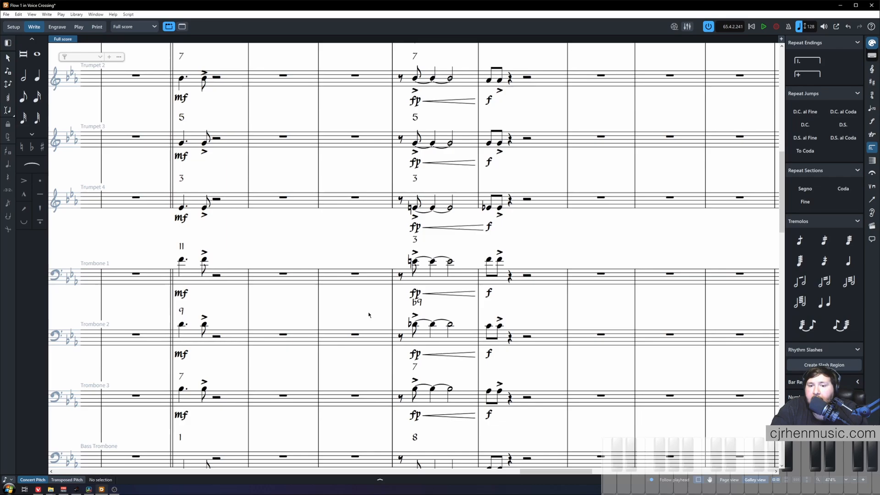
{"action": "scroll", "scroll_direction": "down", "scroll_amount": 3}
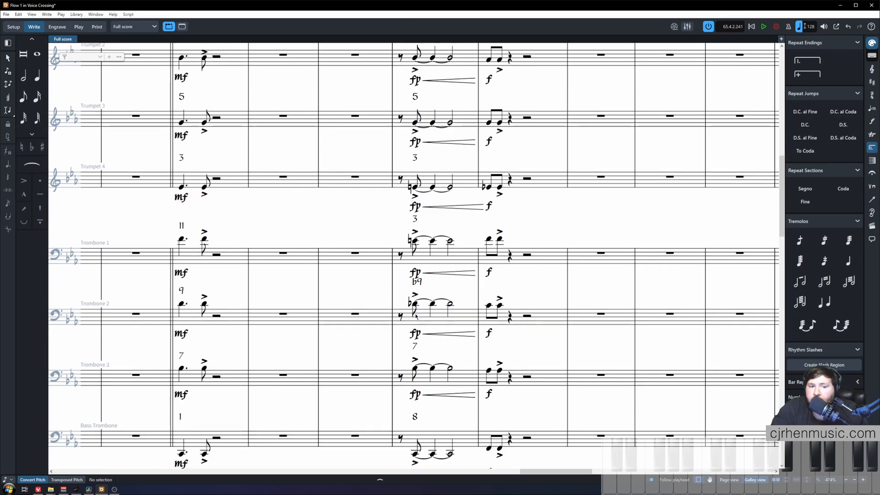
{"action": "mouse_move", "coordinate": [389, 372]}
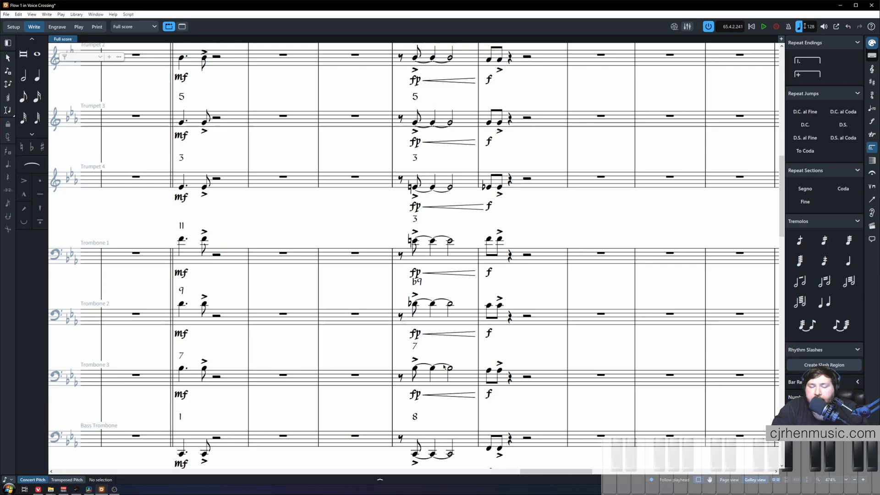
{"action": "mouse_move", "coordinate": [396, 222]}
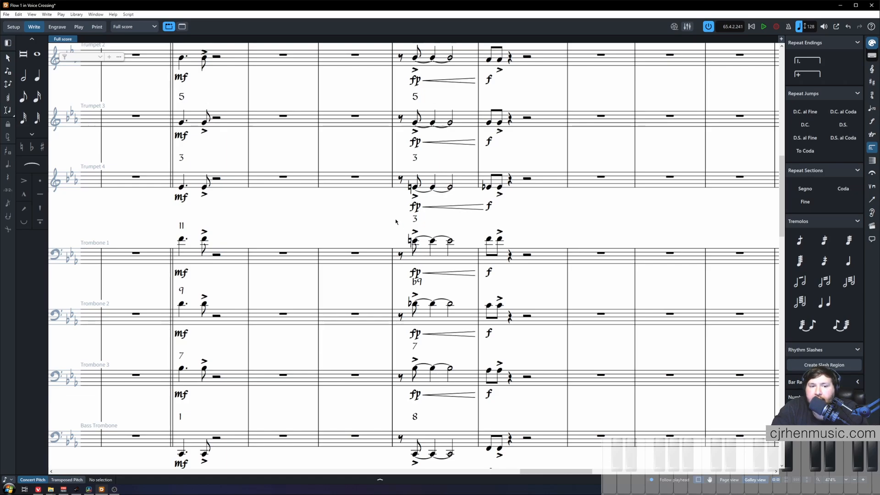
{"action": "mouse_move", "coordinate": [428, 264]}
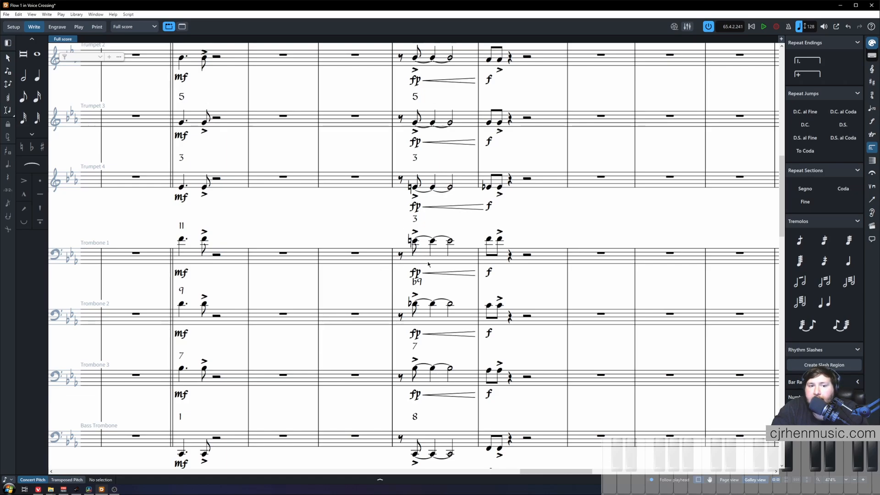
{"action": "mouse_move", "coordinate": [384, 180]}
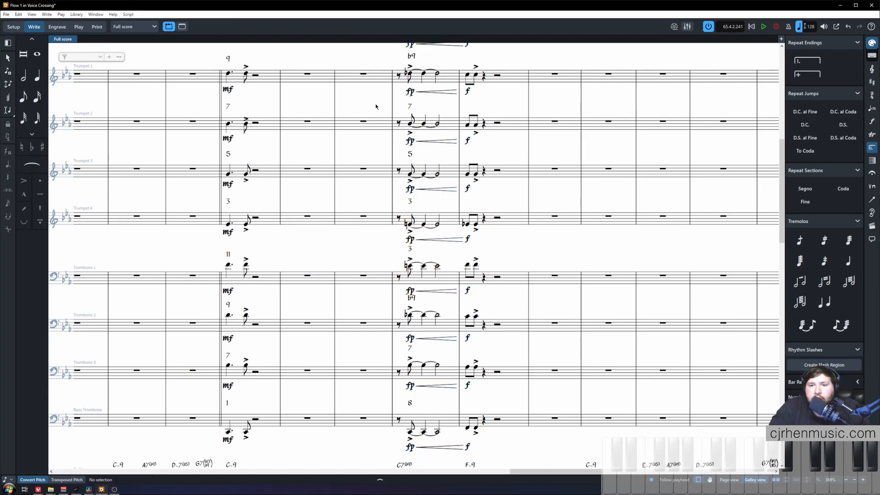
{"action": "mouse_move", "coordinate": [399, 79]}
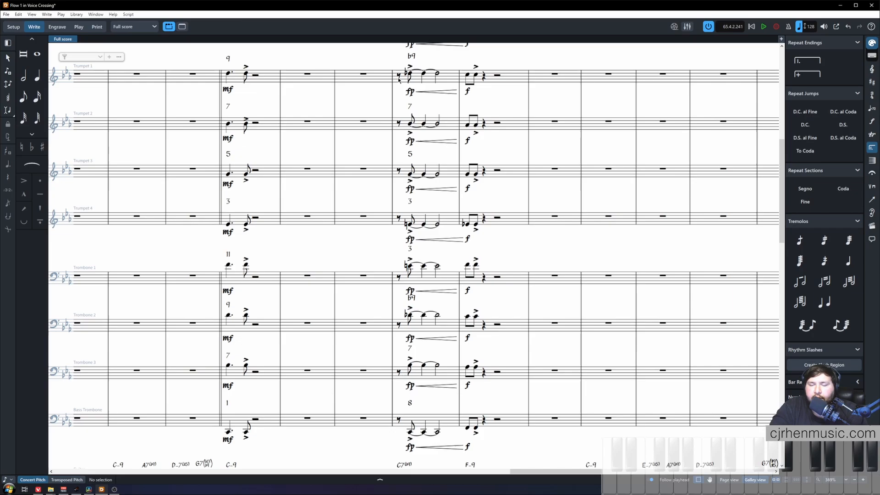
- Add the chord-tone number 5 above Trumpet 1's note in the dovetailing bar
{"action": "left_click", "coordinate": [762, 26]}
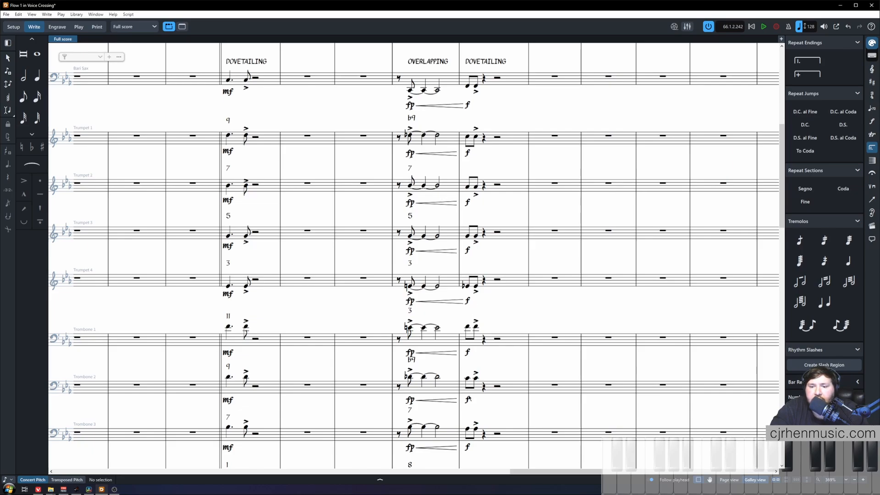
{"action": "mouse_move", "coordinate": [485, 194]}
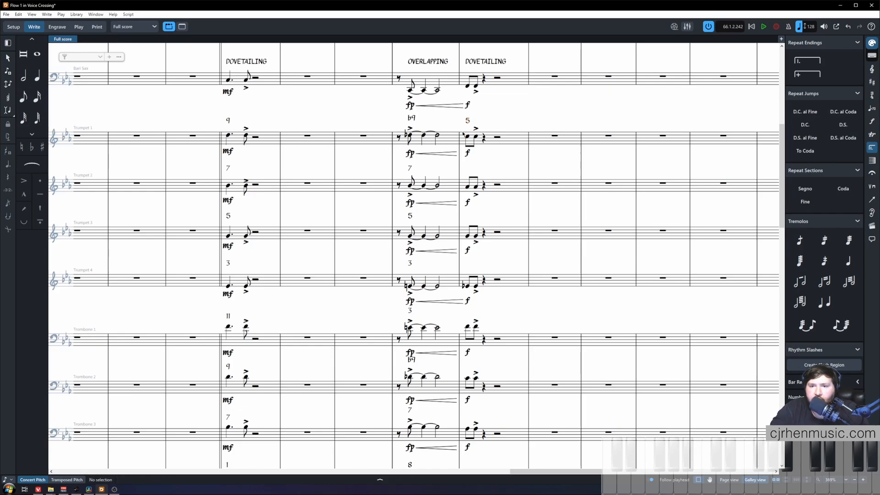
{"action": "mouse_move", "coordinate": [461, 165]}
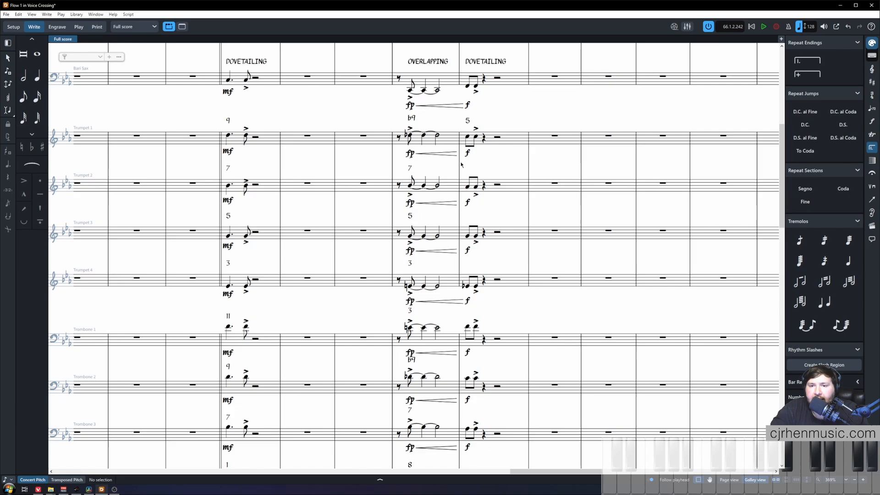
{"action": "left_click", "coordinate": [467, 187]}
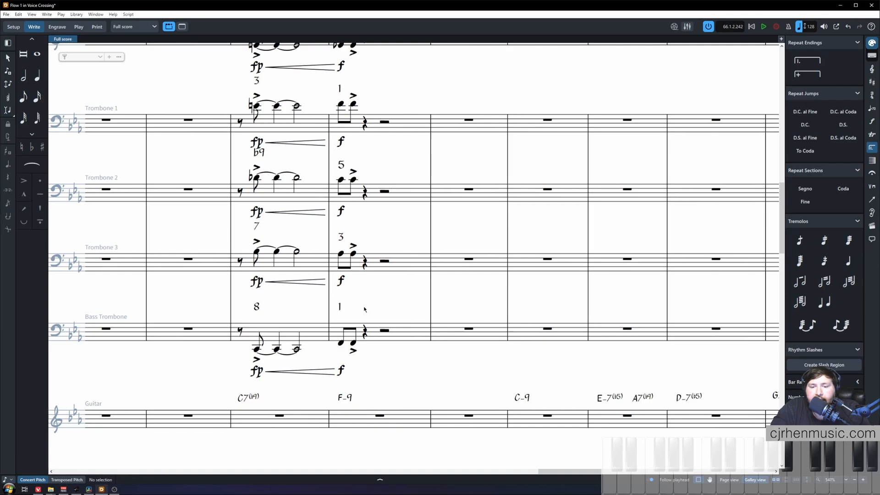
{"action": "mouse_move", "coordinate": [354, 351]}
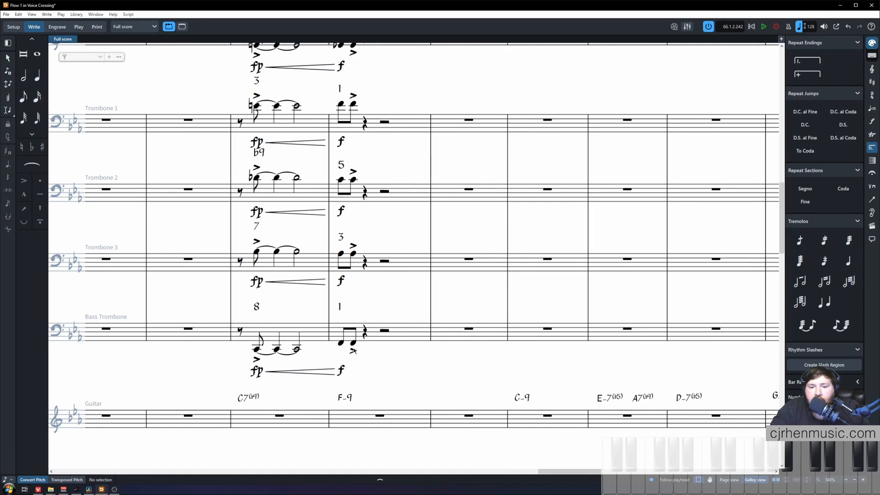
- Label Trumpet 2, 3 and 4 eighth notes in the dovetailing bar as 3, 9 and 7
{"action": "left_click", "coordinate": [354, 258]}
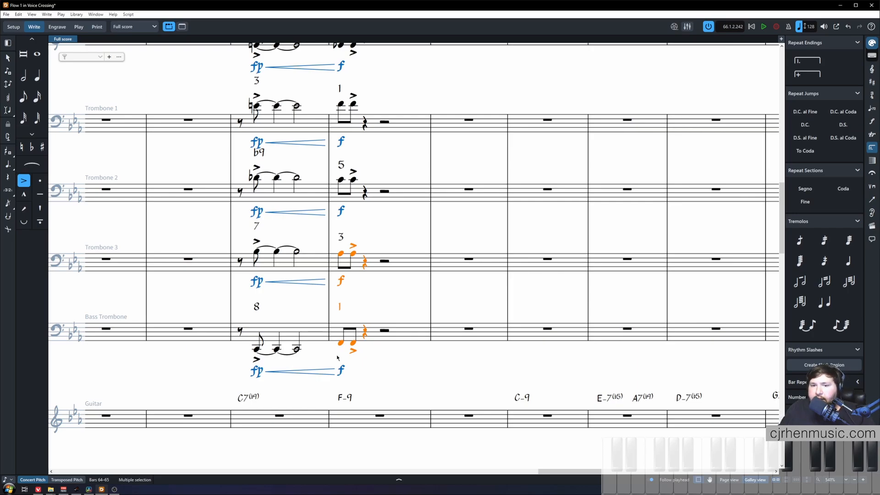
{"action": "scroll", "scroll_direction": "up", "scroll_amount": 3}
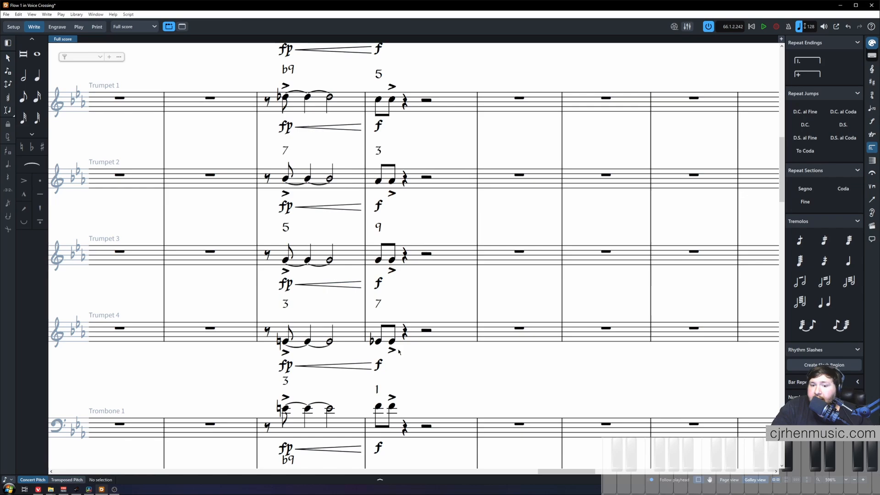
{"action": "left_click", "coordinate": [377, 339]}
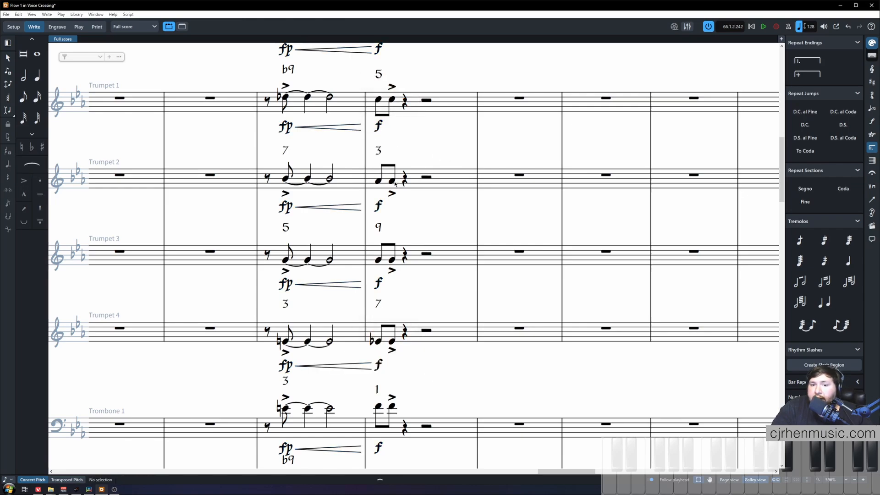
{"action": "mouse_move", "coordinate": [404, 178]}
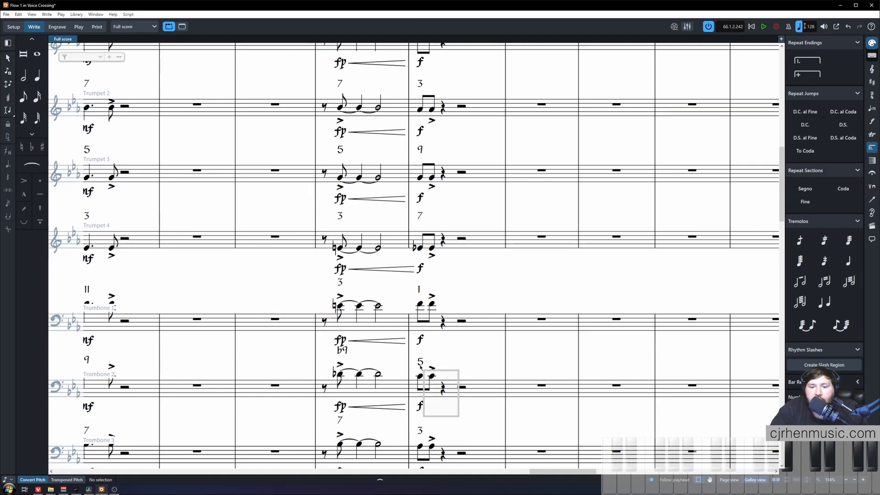
{"action": "scroll", "scroll_direction": "down", "scroll_amount": 3}
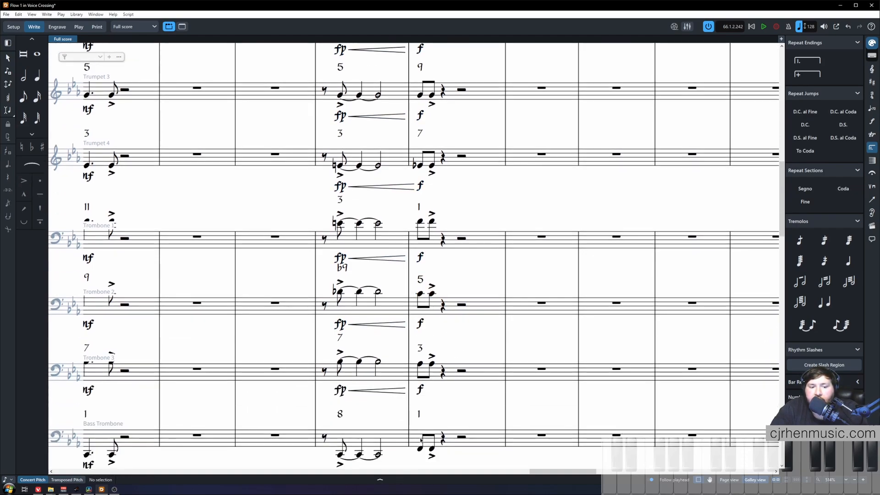
{"action": "scroll", "scroll_direction": "up", "scroll_amount": 3}
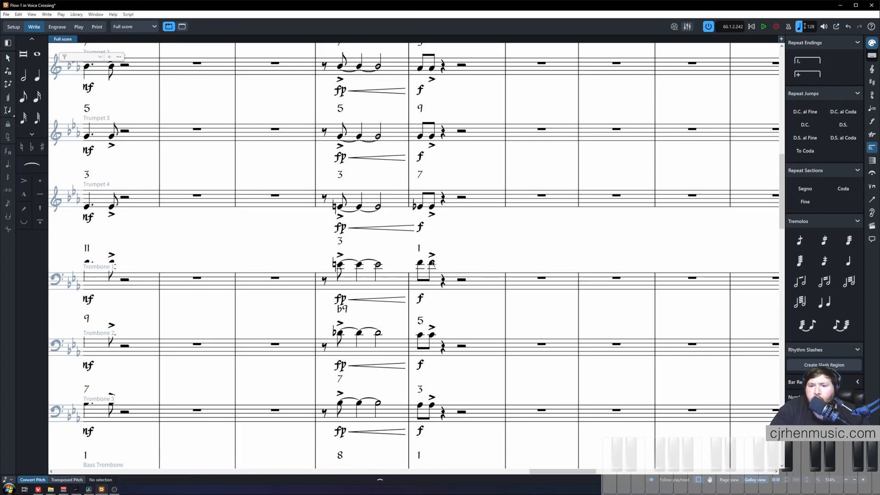
{"action": "mouse_move", "coordinate": [381, 266]}
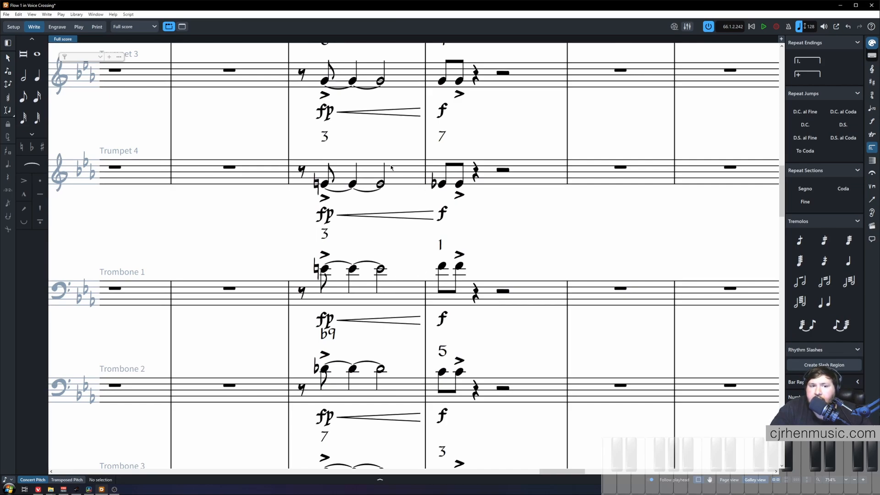
{"action": "mouse_move", "coordinate": [450, 196]}
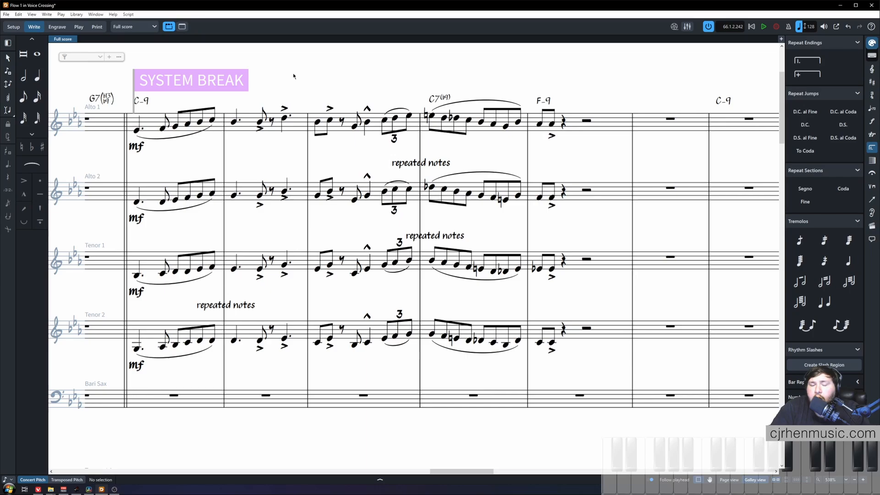
{"action": "mouse_move", "coordinate": [259, 243]}
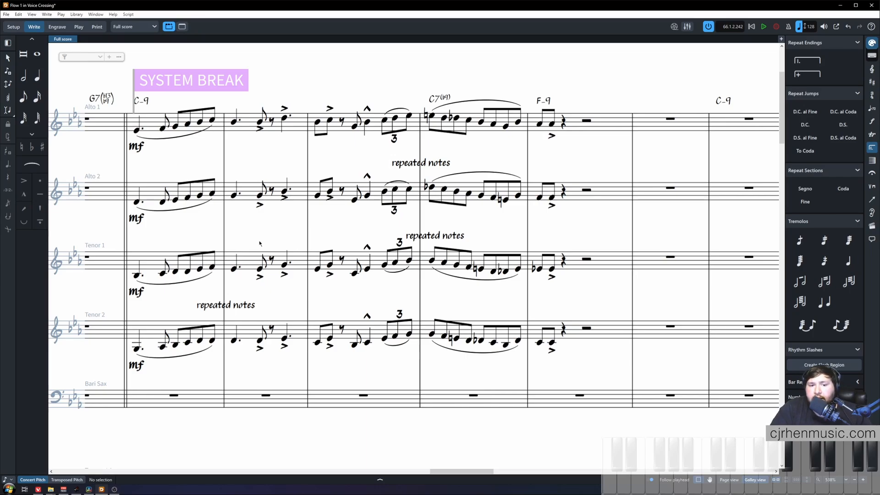
{"action": "mouse_move", "coordinate": [280, 232]}
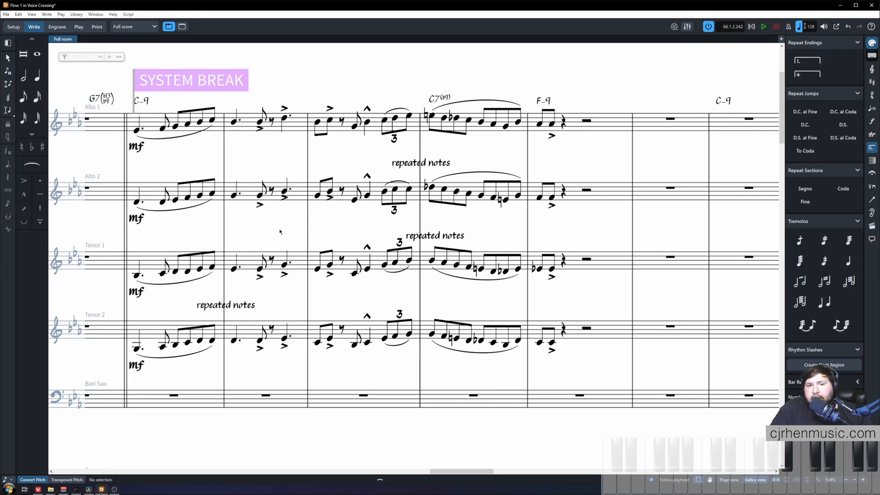
{"action": "mouse_move", "coordinate": [349, 176]}
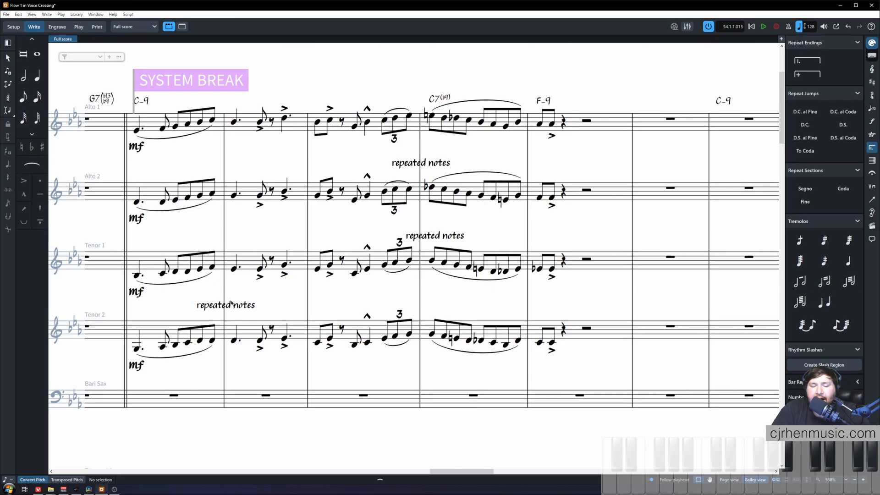
{"action": "mouse_move", "coordinate": [201, 358]}
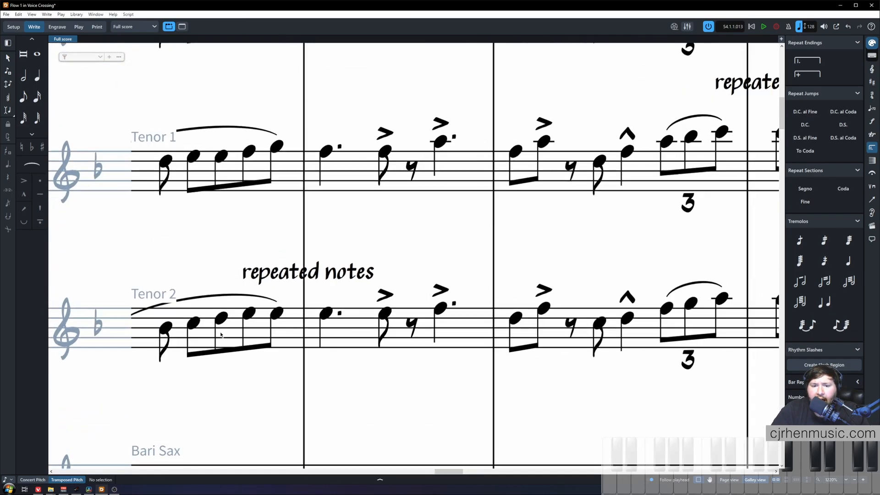
- Mark the tenors' phrase as repeated notes and swap the final eighth-note pitches of Tenor 1 and Tenor 2
{"action": "scroll", "scroll_direction": "left", "scroll_amount": 3}
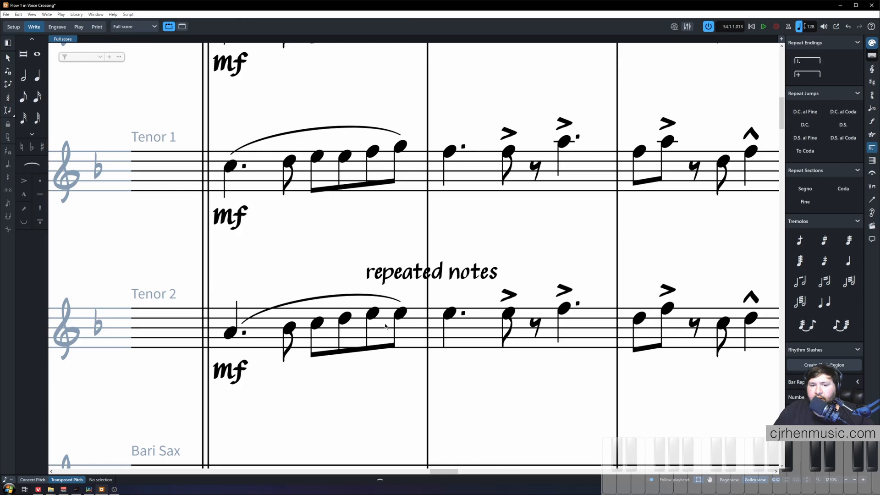
{"action": "left_click", "coordinate": [401, 314]}
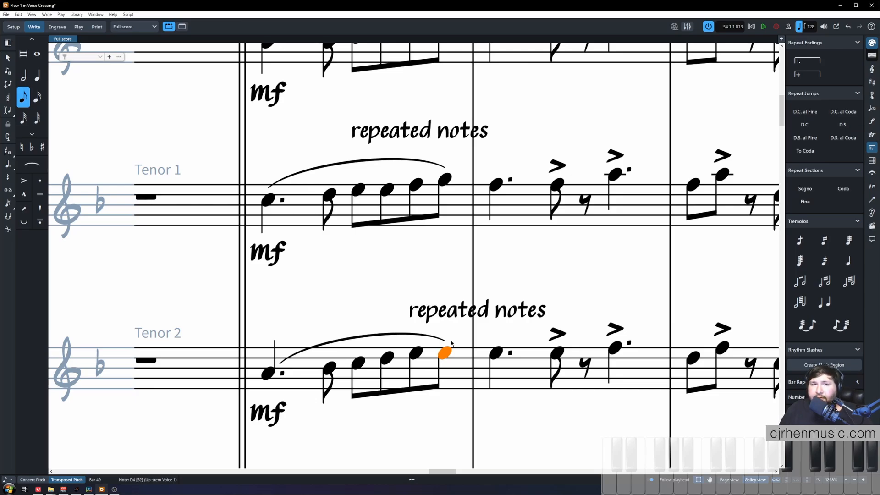
{"action": "left_click", "coordinate": [390, 278]}
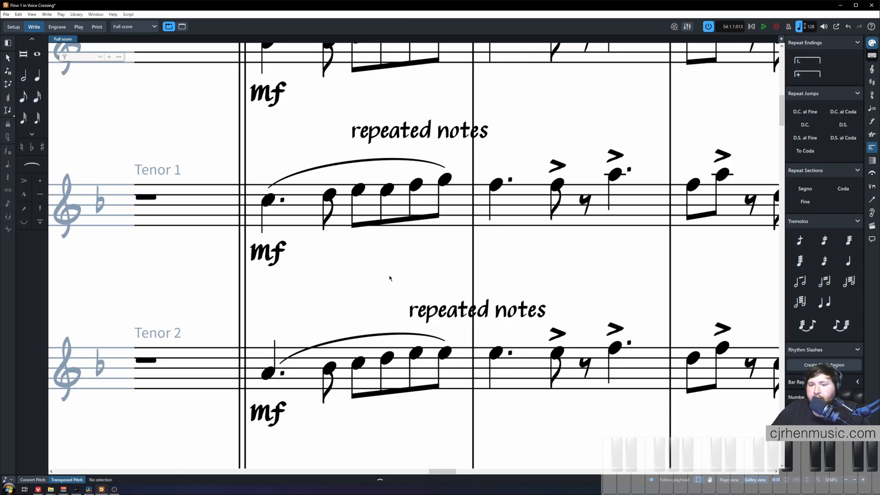
{"action": "mouse_move", "coordinate": [384, 317]}
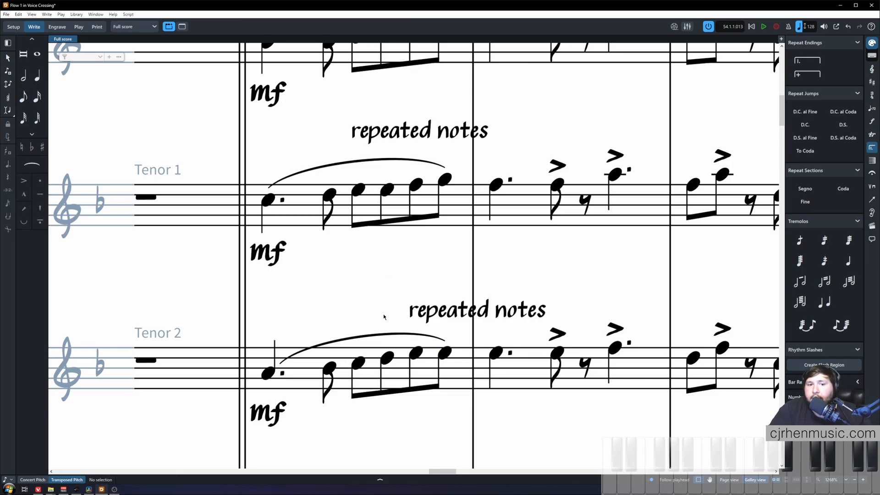
{"action": "mouse_move", "coordinate": [404, 294]}
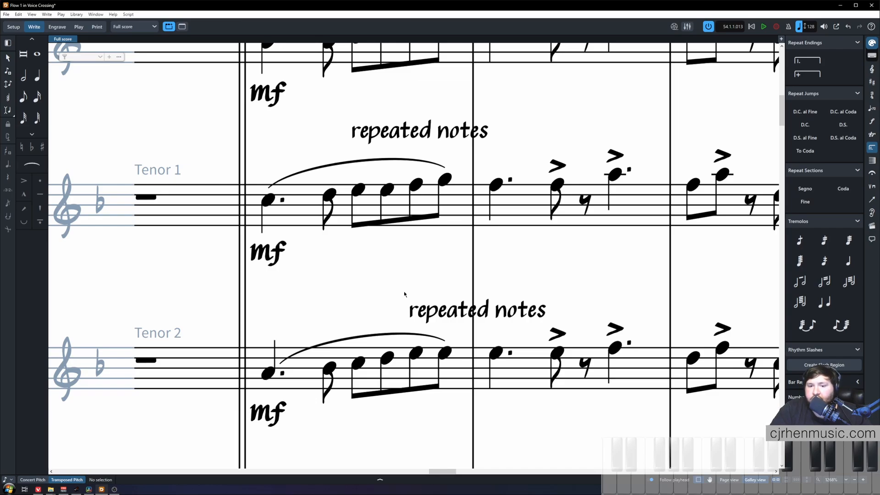
{"action": "mouse_move", "coordinate": [207, 183]}
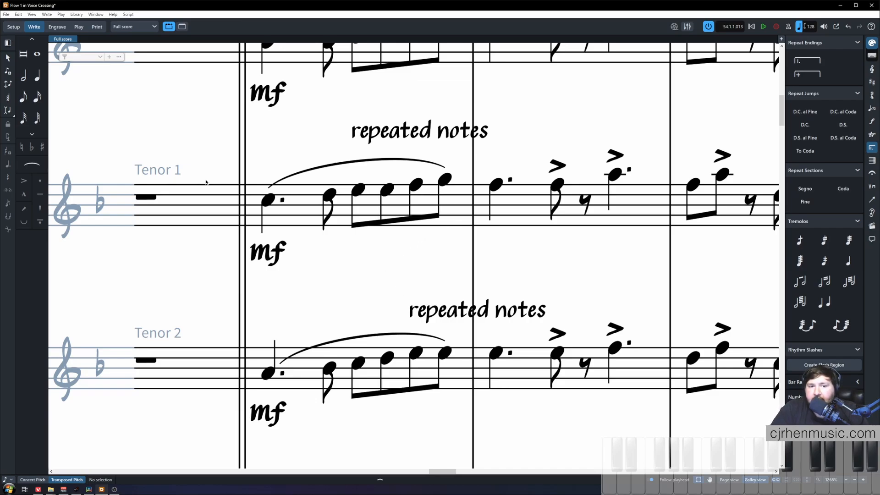
{"action": "left_click", "coordinate": [445, 180]}
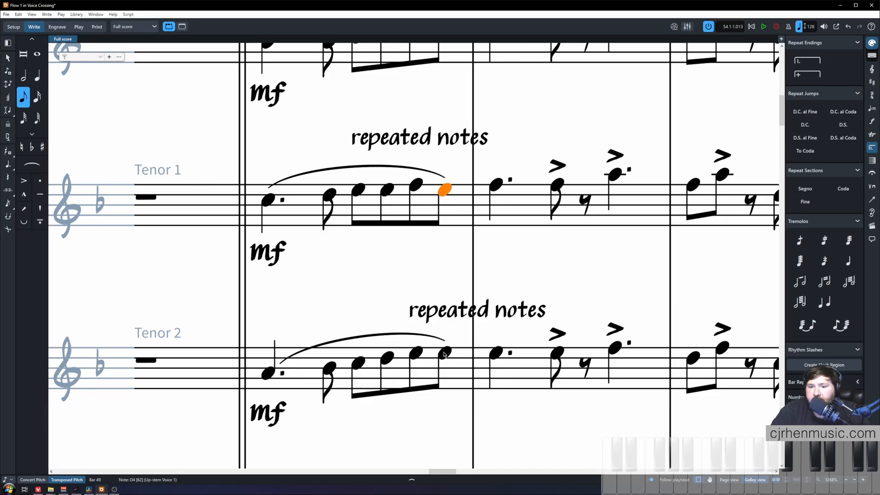
{"action": "left_click", "coordinate": [446, 342]}
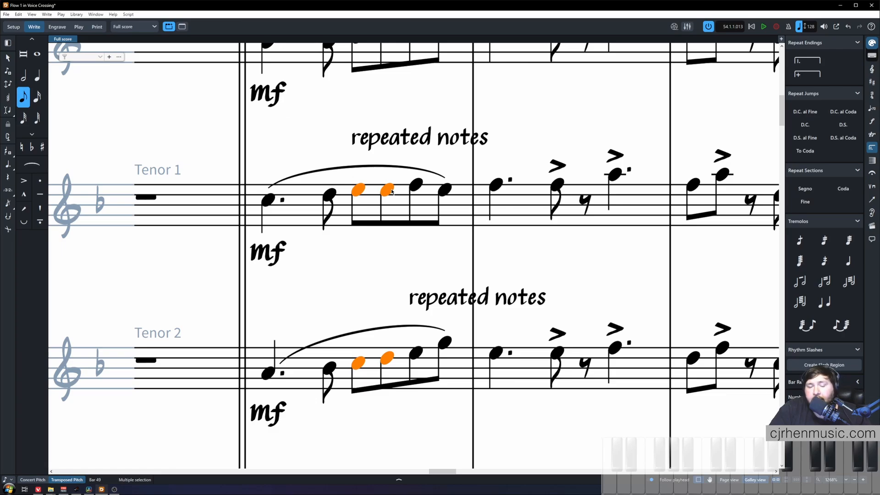
- Exchange the first repeated eighth-note pitches between Tenor 1 and Tenor 2 in bar 49
{"action": "left_click", "coordinate": [394, 270]}
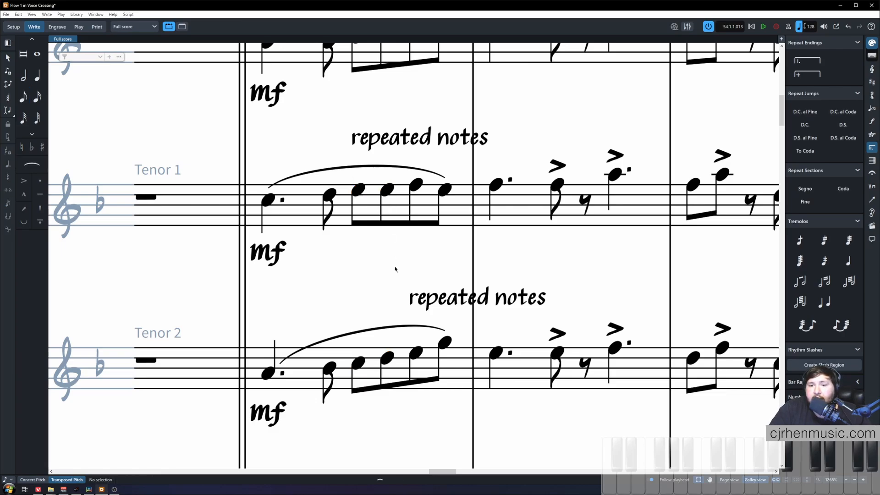
{"action": "left_click", "coordinate": [358, 189]}
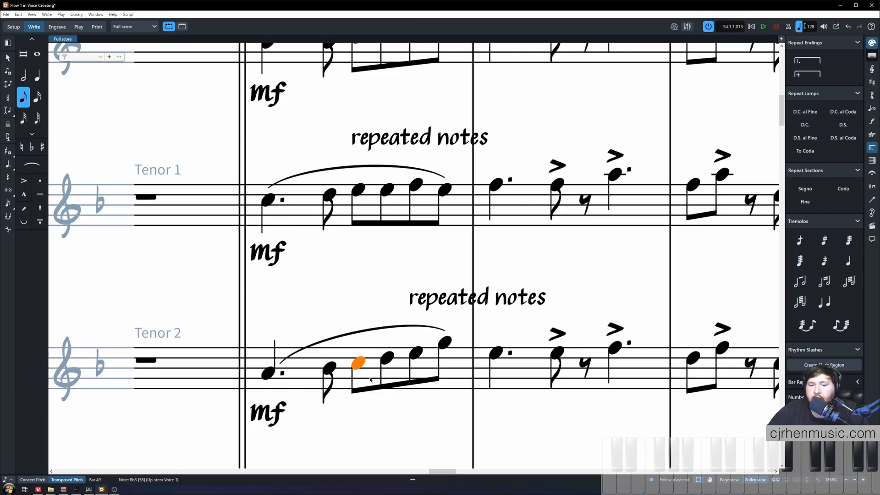
{"action": "left_click", "coordinate": [358, 188]}
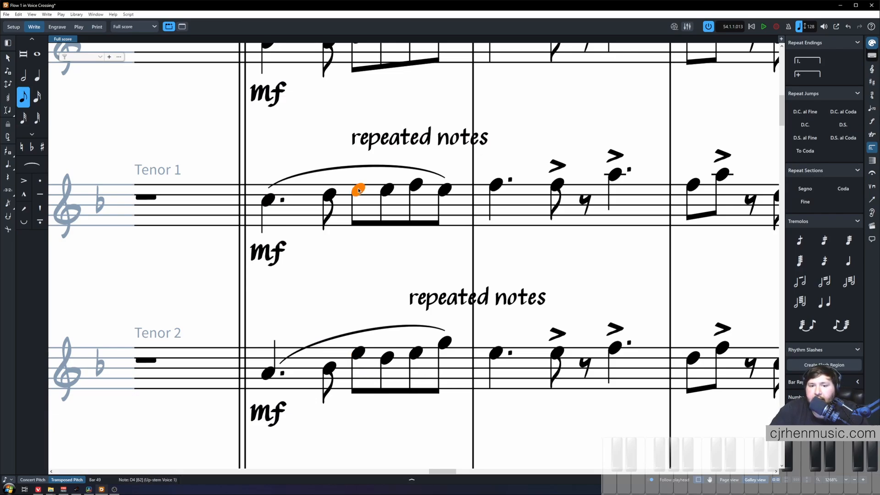
{"action": "mouse_move", "coordinate": [376, 243]}
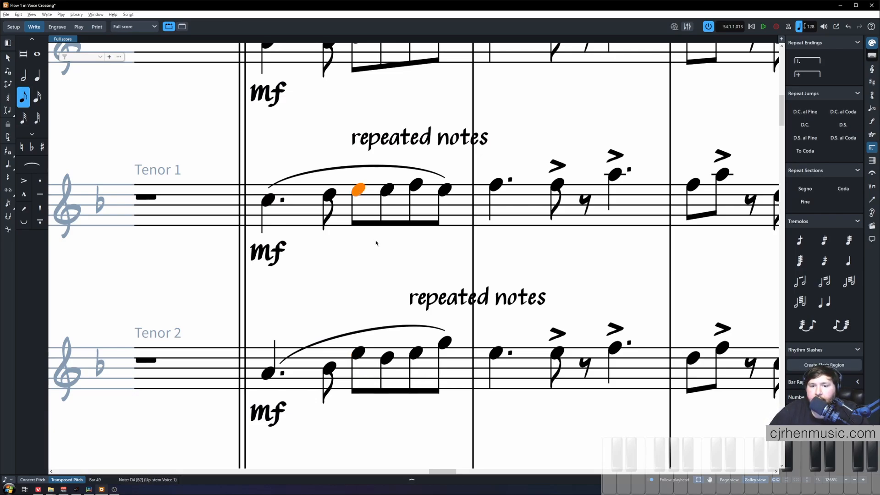
{"action": "left_click", "coordinate": [376, 242]}
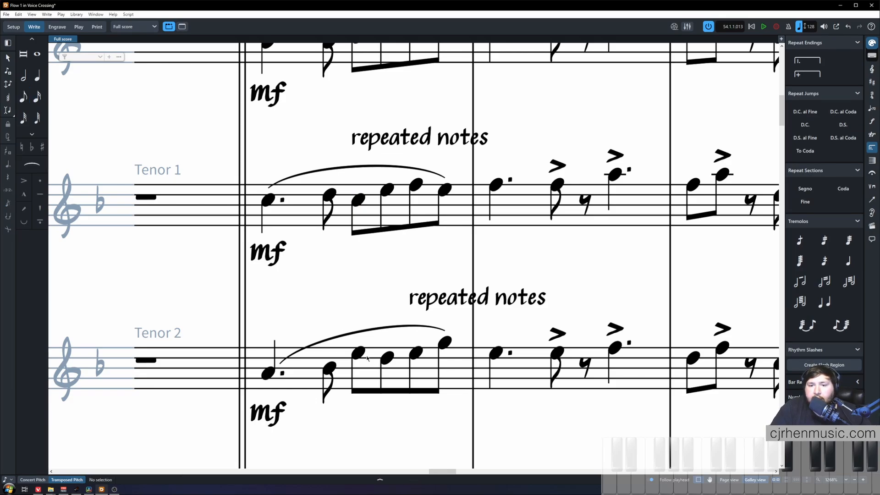
{"action": "mouse_move", "coordinate": [373, 366]}
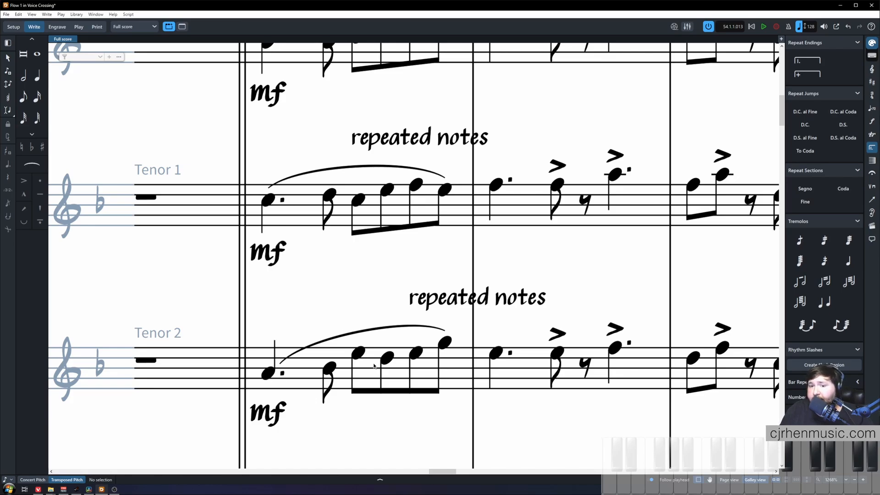
{"action": "mouse_move", "coordinate": [275, 379]}
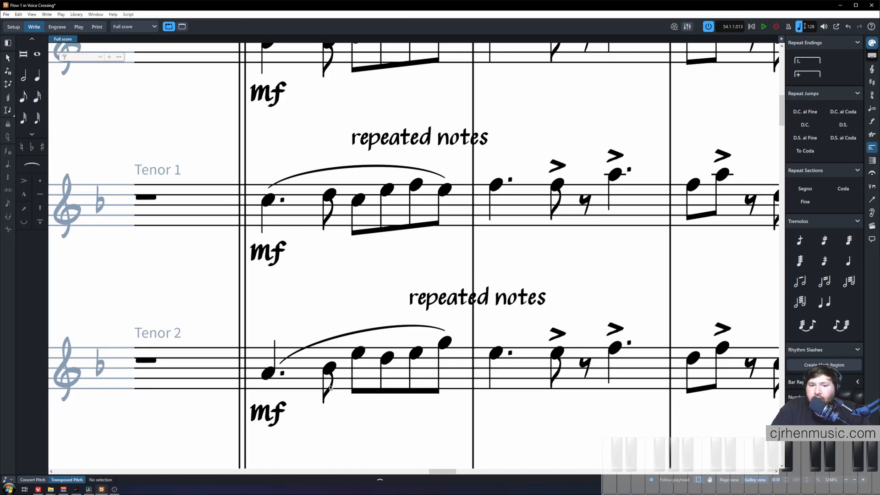
- Transpose Tenor 2's second and third notes in bar 49 to complete the voice crossing
{"action": "left_click", "coordinate": [329, 368]}
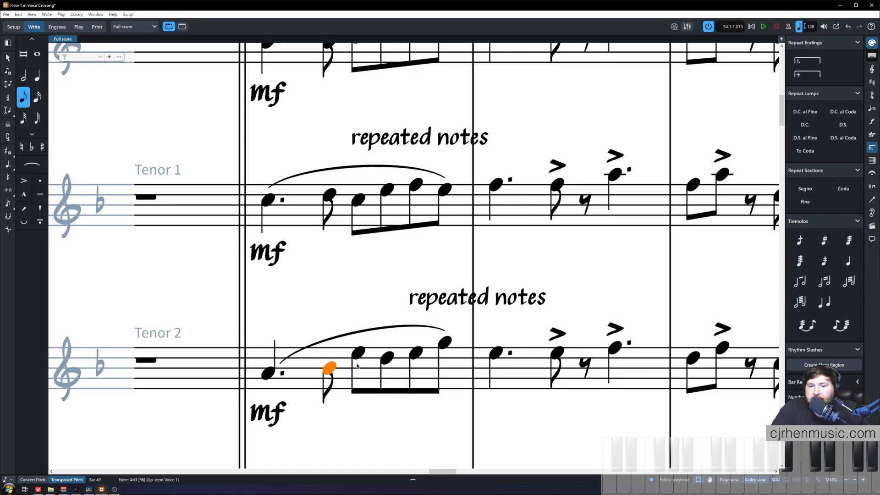
{"action": "left_click", "coordinate": [358, 352]}
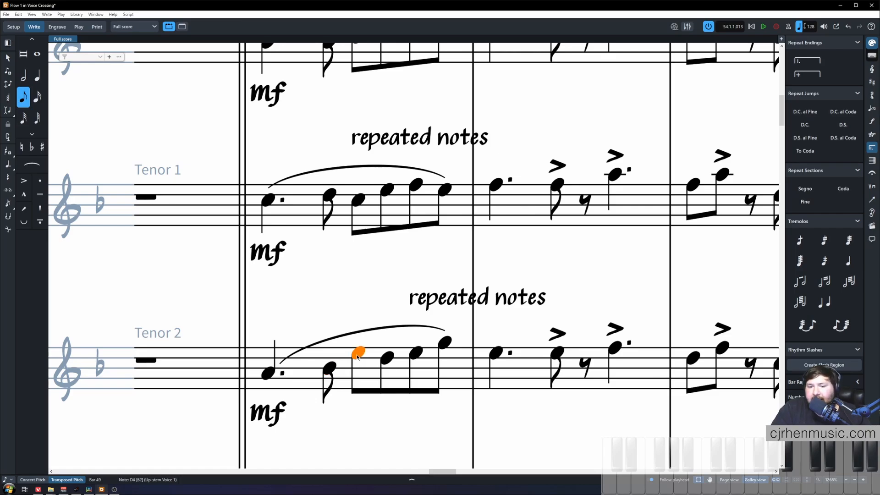
{"action": "mouse_move", "coordinate": [375, 362]}
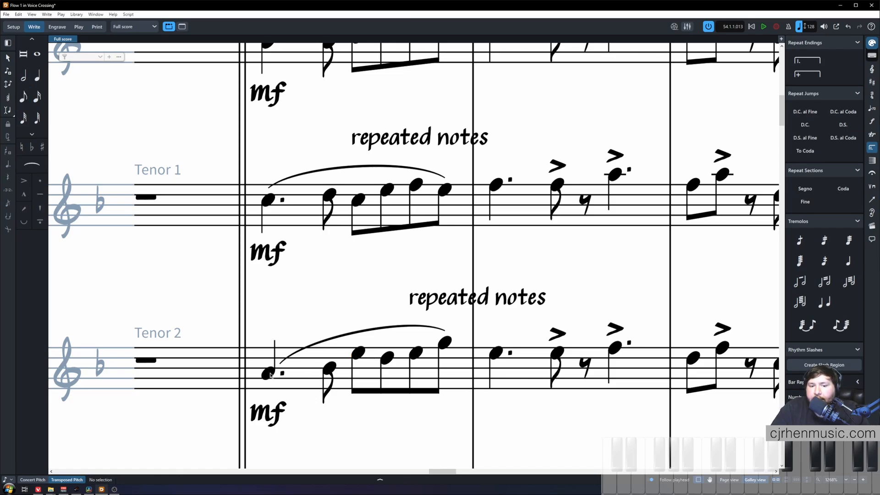
{"action": "left_click", "coordinate": [328, 364]}
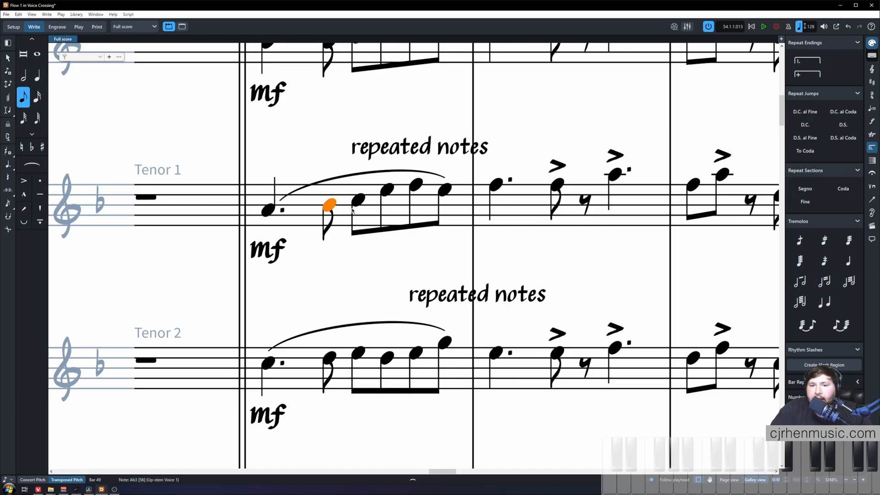
{"action": "mouse_move", "coordinate": [459, 361]}
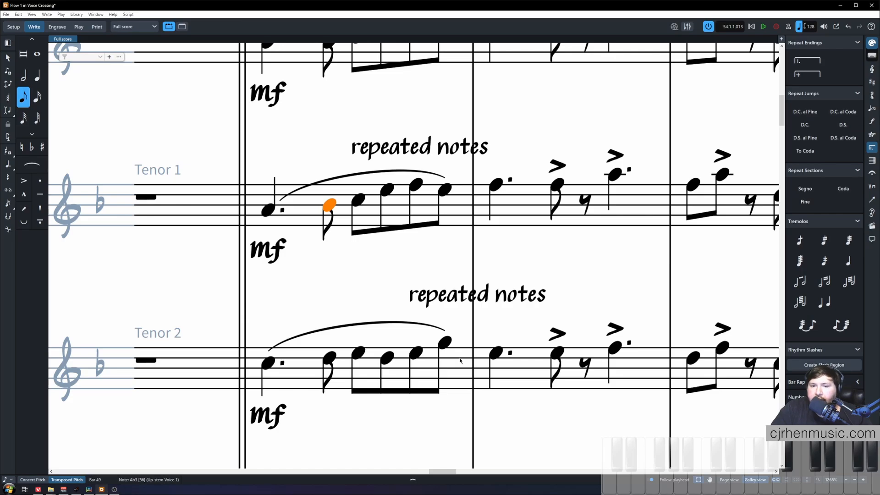
{"action": "scroll", "scroll_direction": "down", "scroll_amount": 3}
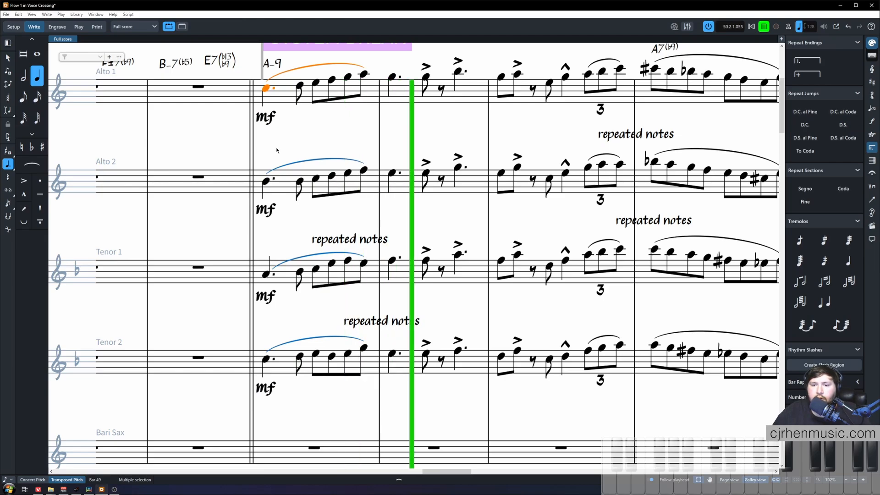
{"action": "left_click", "coordinate": [762, 26]}
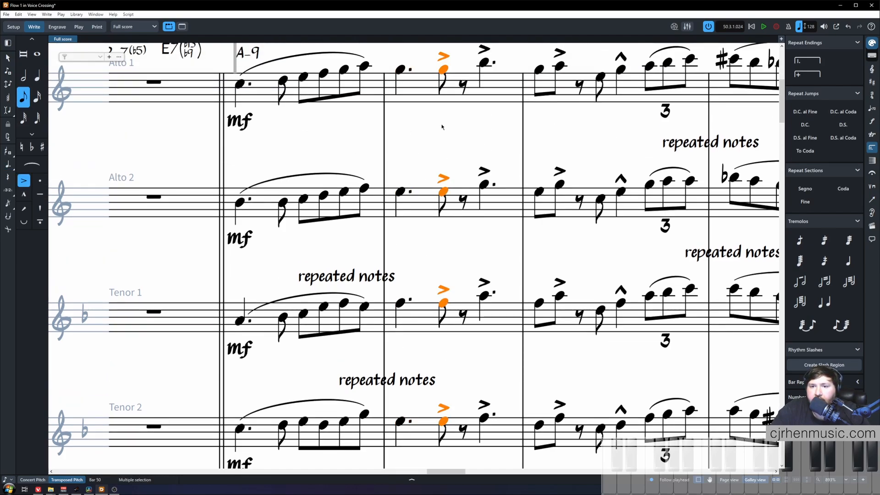
{"action": "left_click", "coordinate": [439, 145]}
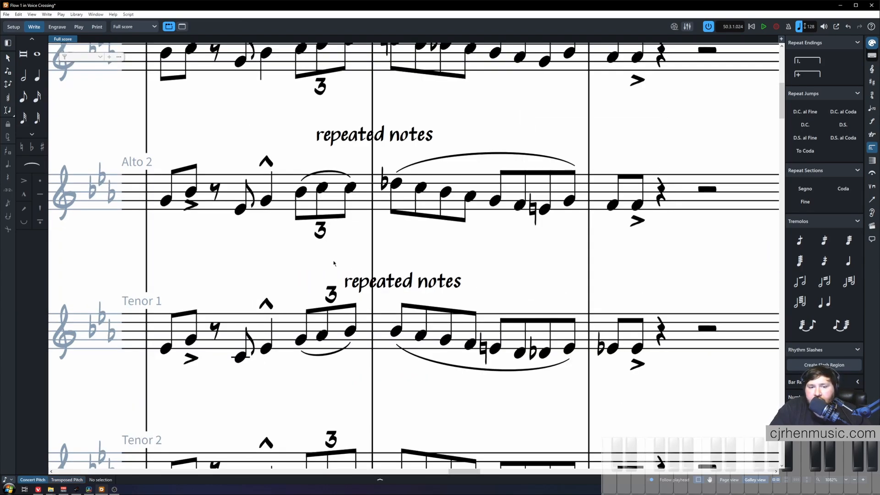
{"action": "mouse_move", "coordinate": [141, 321]}
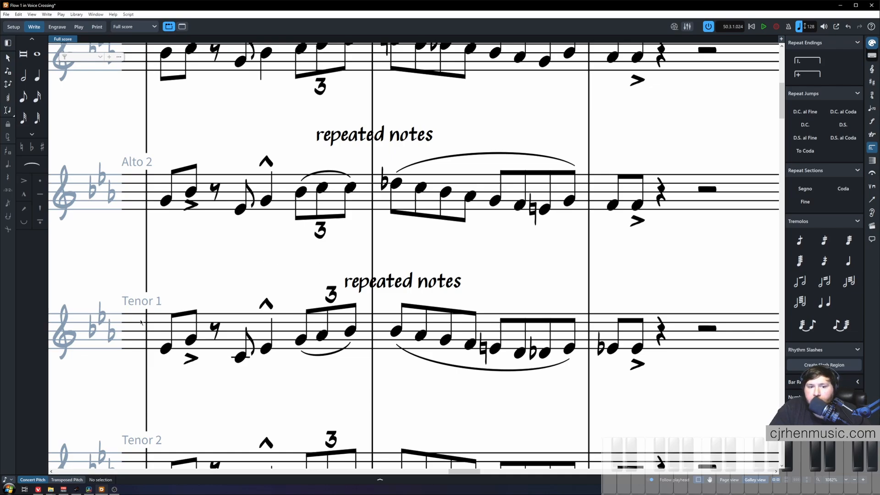
{"action": "mouse_move", "coordinate": [207, 160]}
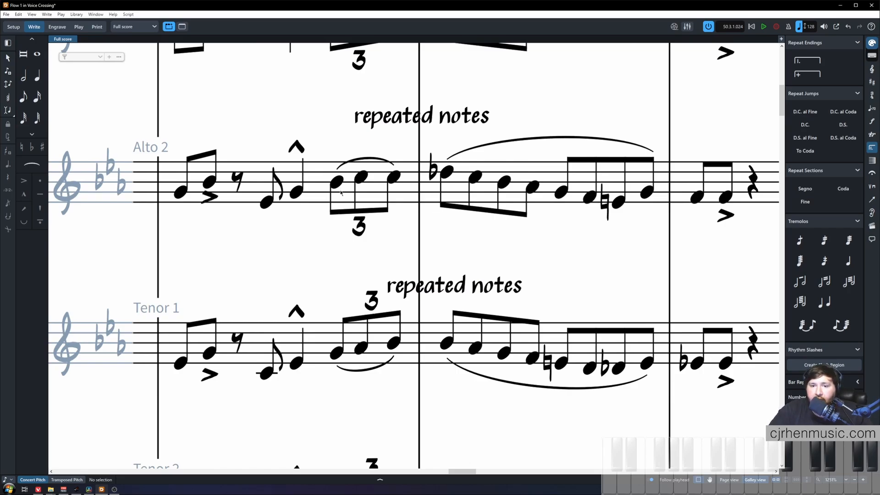
- Select Alto 2's last triplet note and Tenor 1's bar 52 downbeat, then clear the selection
{"action": "left_click", "coordinate": [373, 164]}
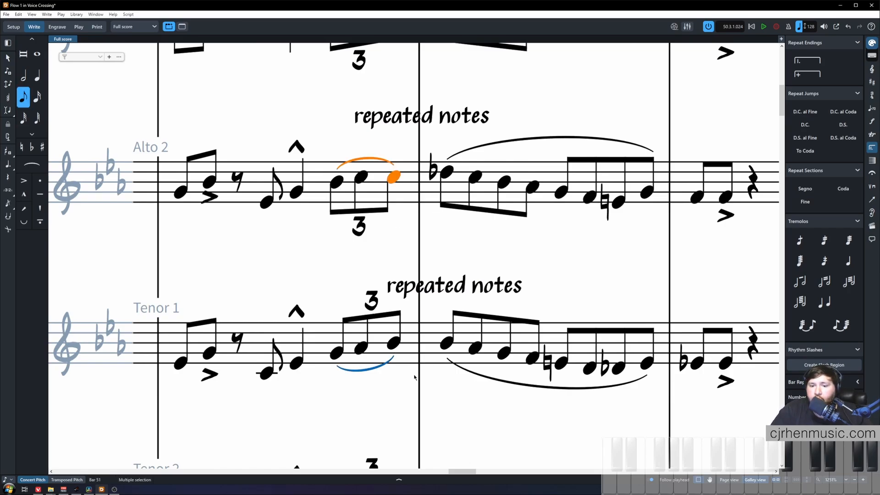
{"action": "left_click", "coordinate": [446, 342]}
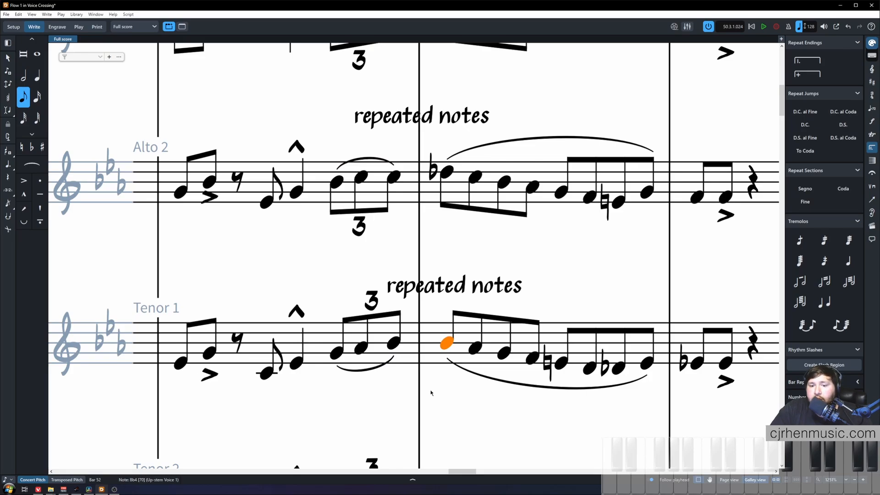
{"action": "mouse_move", "coordinate": [397, 251]}
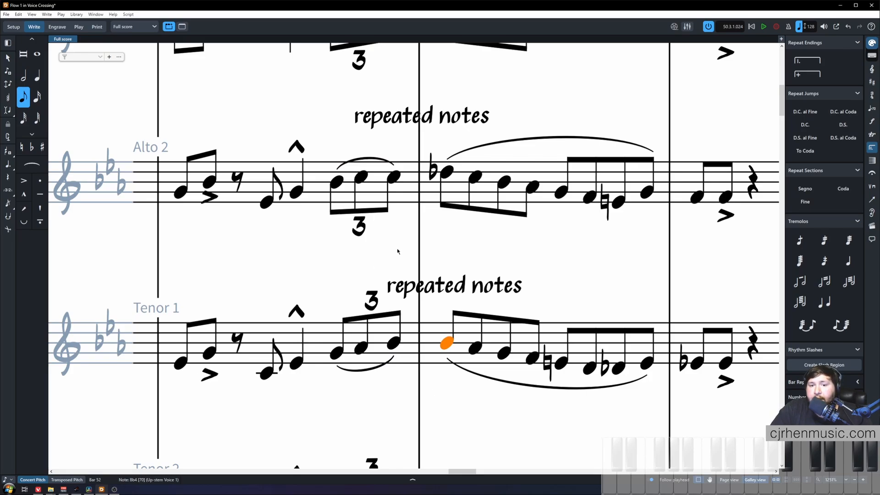
{"action": "left_click", "coordinate": [274, 232]}
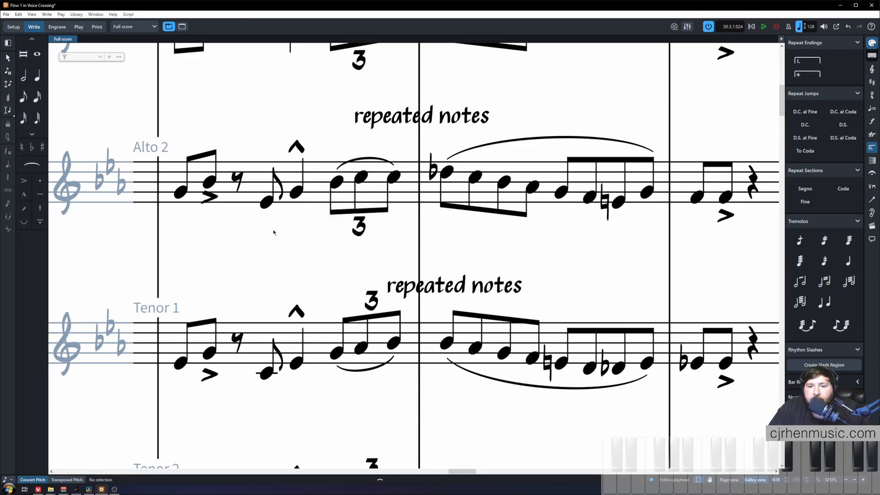
{"action": "mouse_move", "coordinate": [286, 237]}
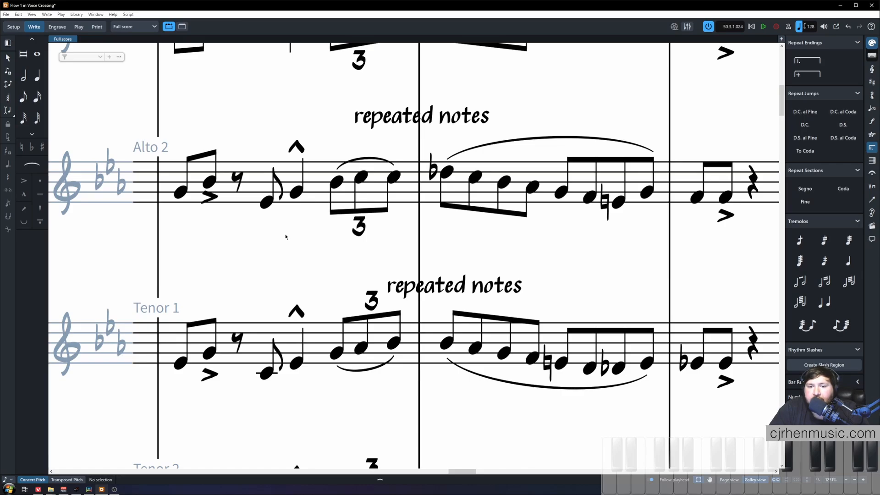
- Swap the final bar 51 triplet pitches so Alto 2 ends lower and Tenor 1 ends higher
{"action": "left_click", "coordinate": [393, 179]}
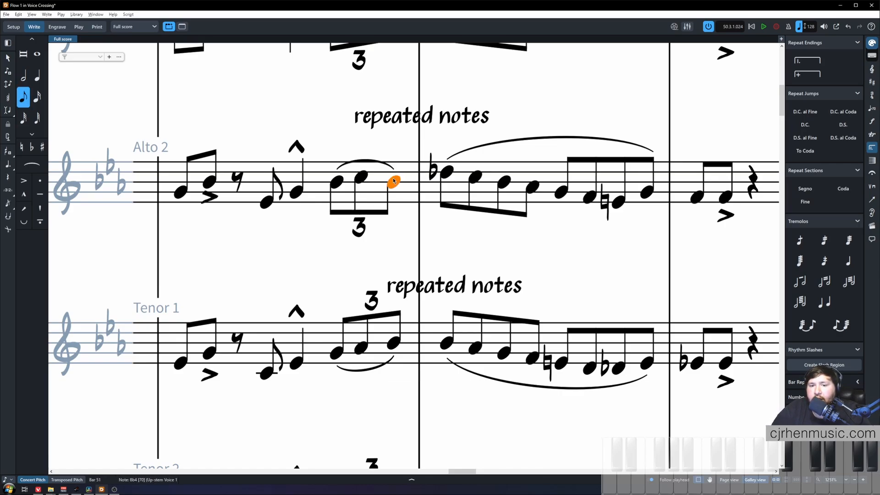
{"action": "left_click", "coordinate": [392, 338]}
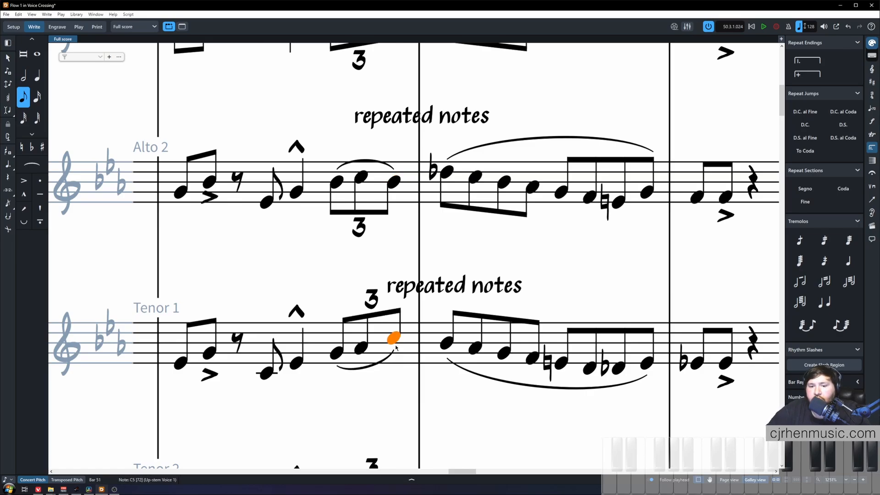
{"action": "left_click", "coordinate": [388, 246]}
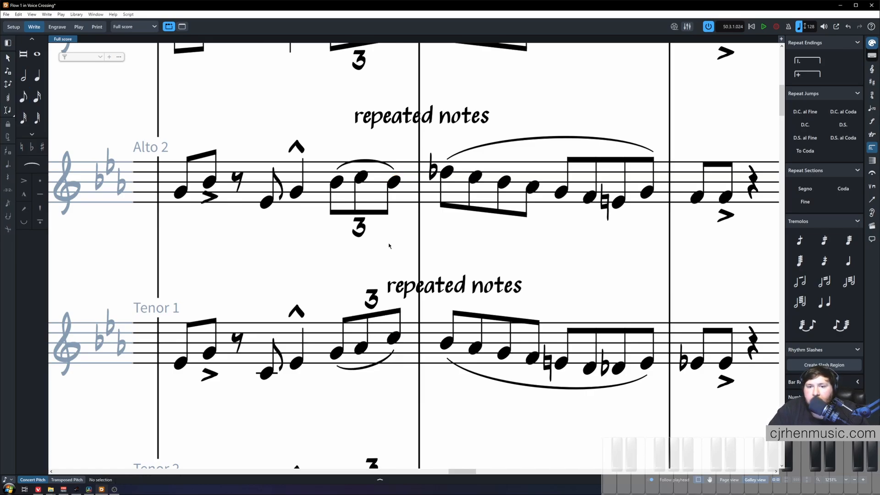